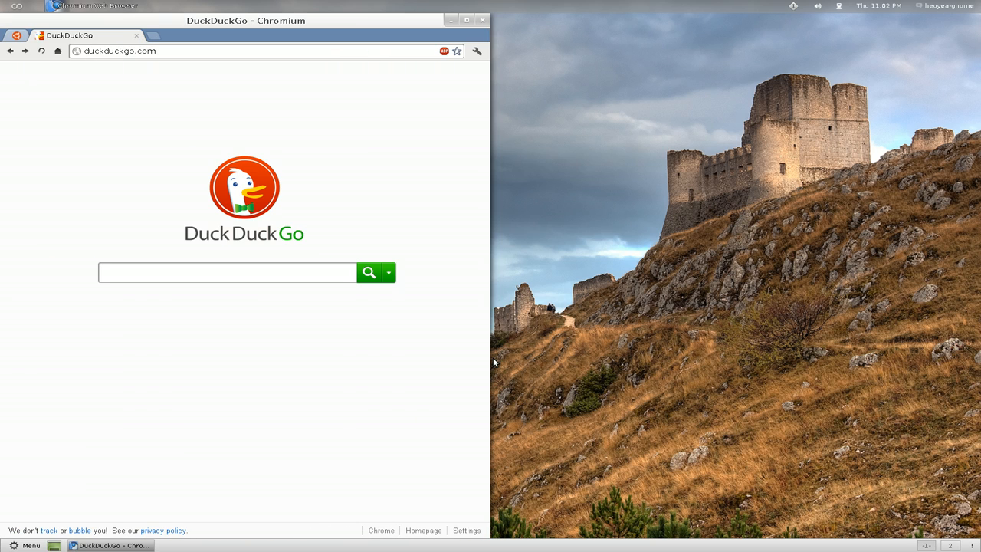
- Launch GNOME Tweak Tool and show its Theme settings
click(227, 273)
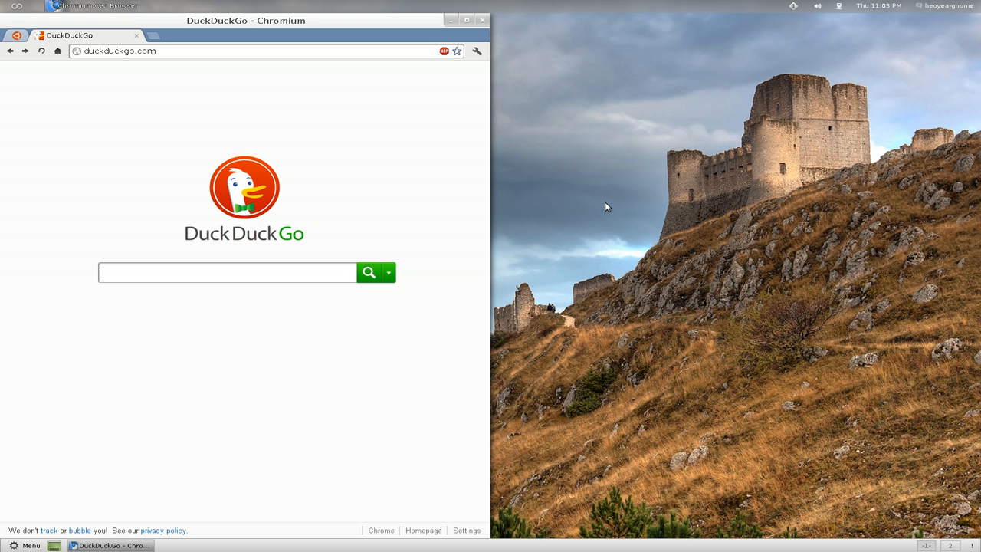
mouse_move(597, 150)
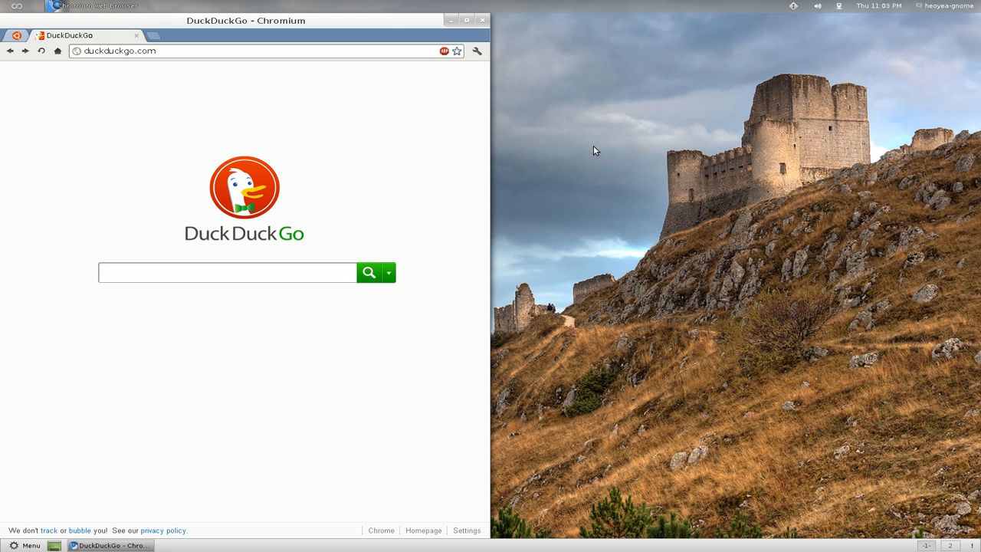
mouse_move(591, 197)
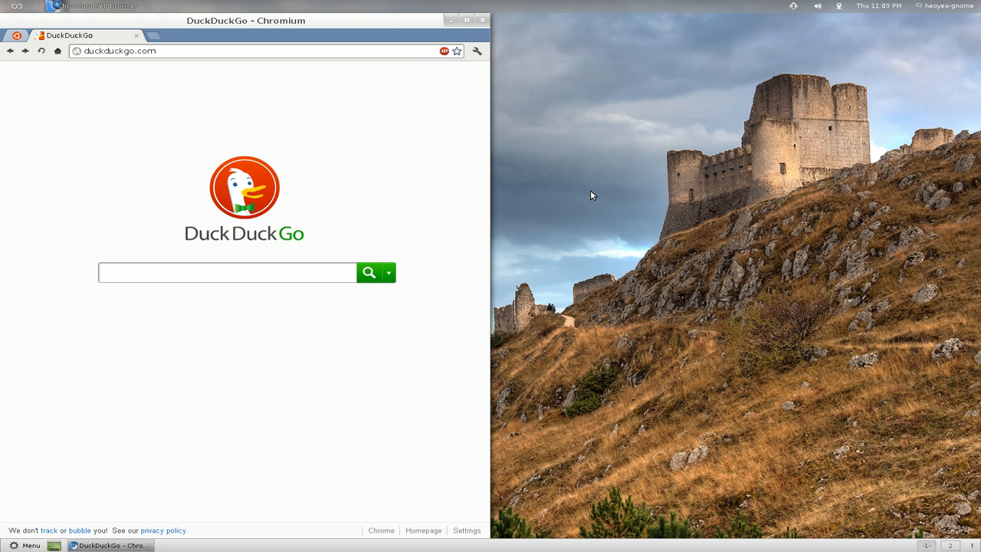
click(227, 273)
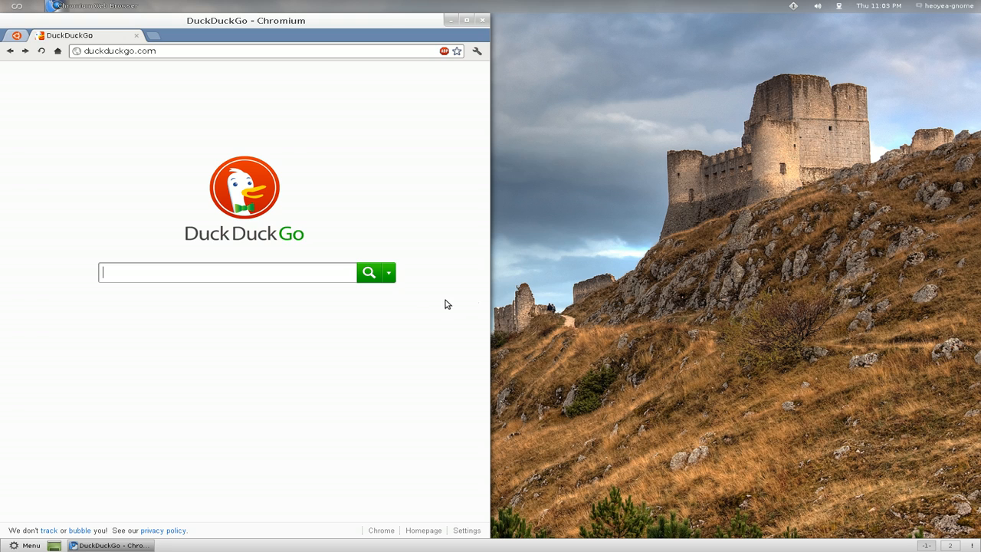
mouse_move(223, 237)
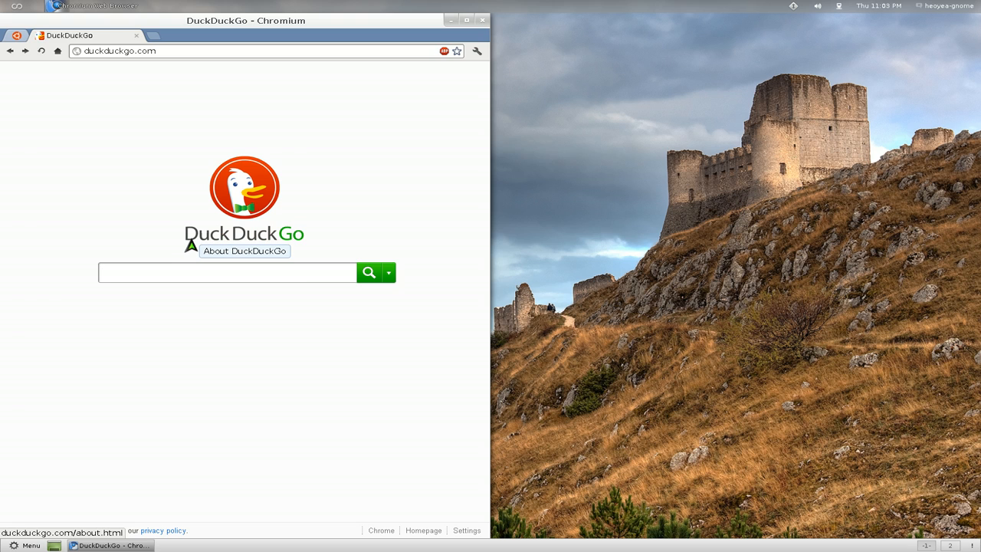
click(227, 272)
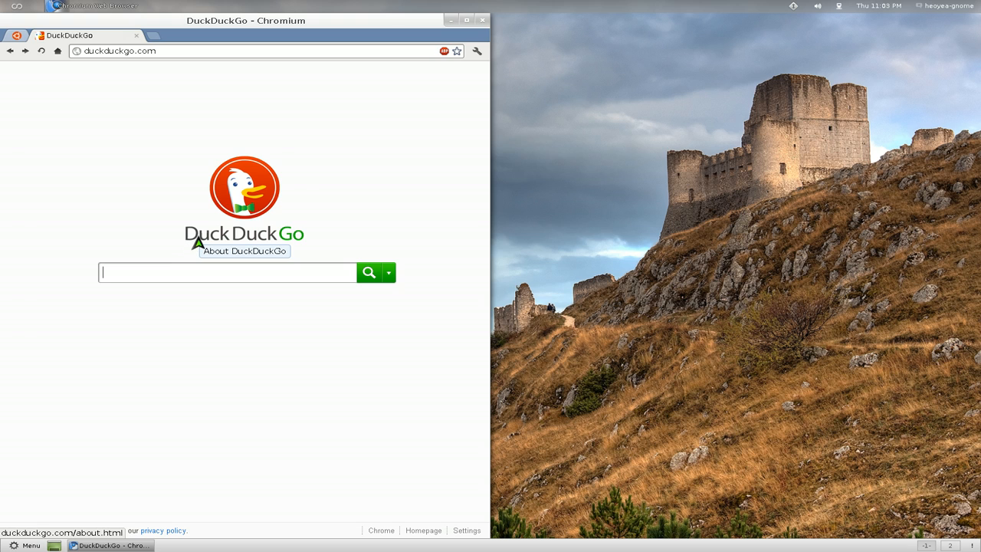
mouse_move(174, 299)
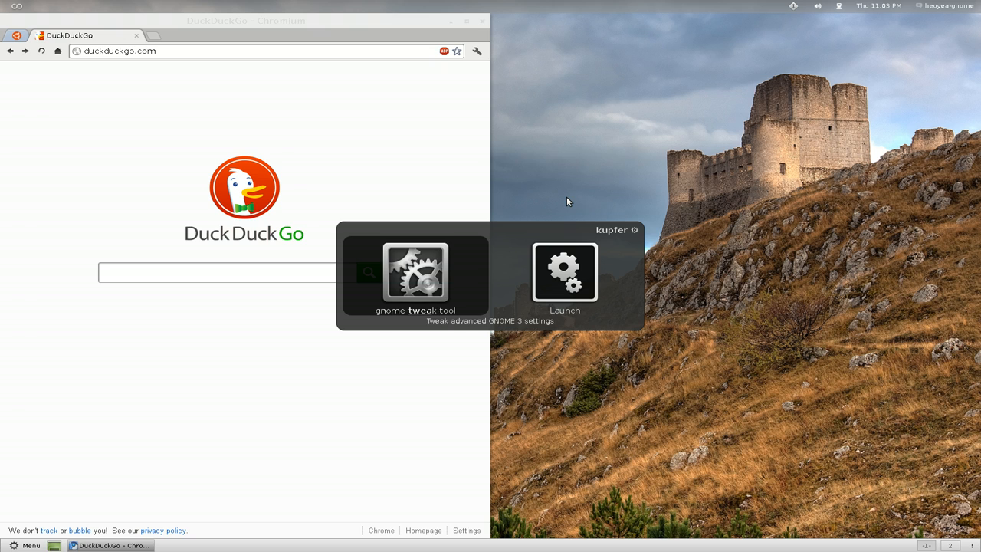
click(564, 273)
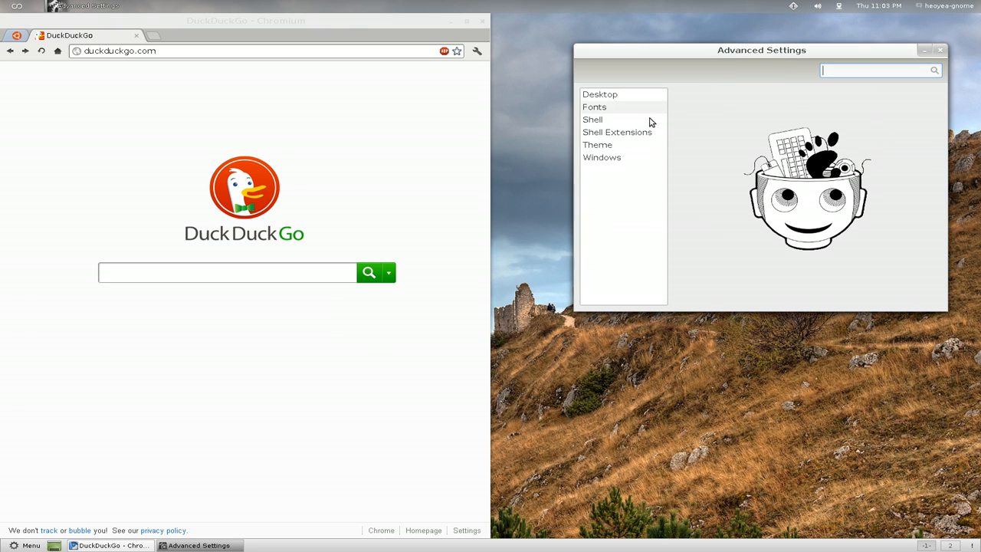
click(598, 144)
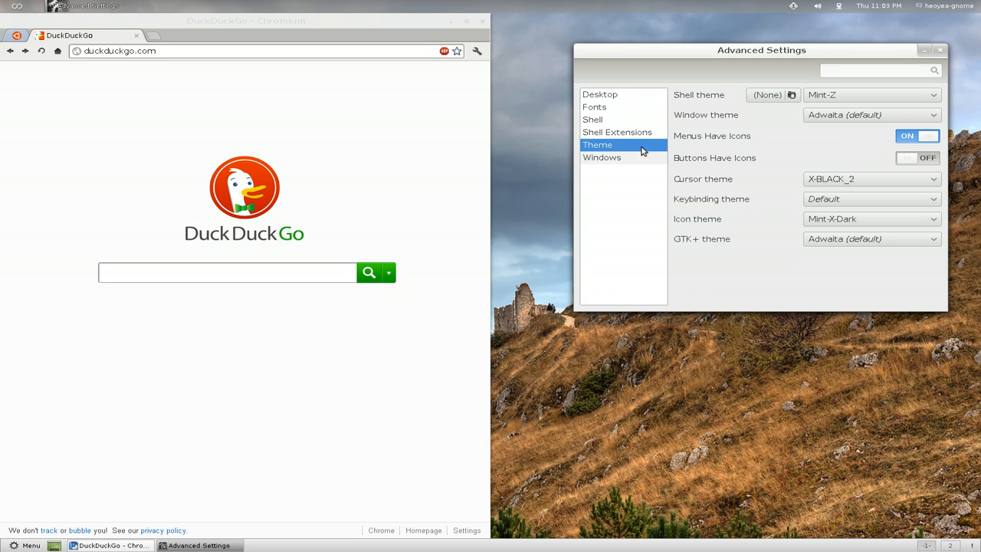
- Try the Sonic, Oxy-white and Magmar cursor themes, return to X-BLACK_2 and close Tweak Tool
click(870, 177)
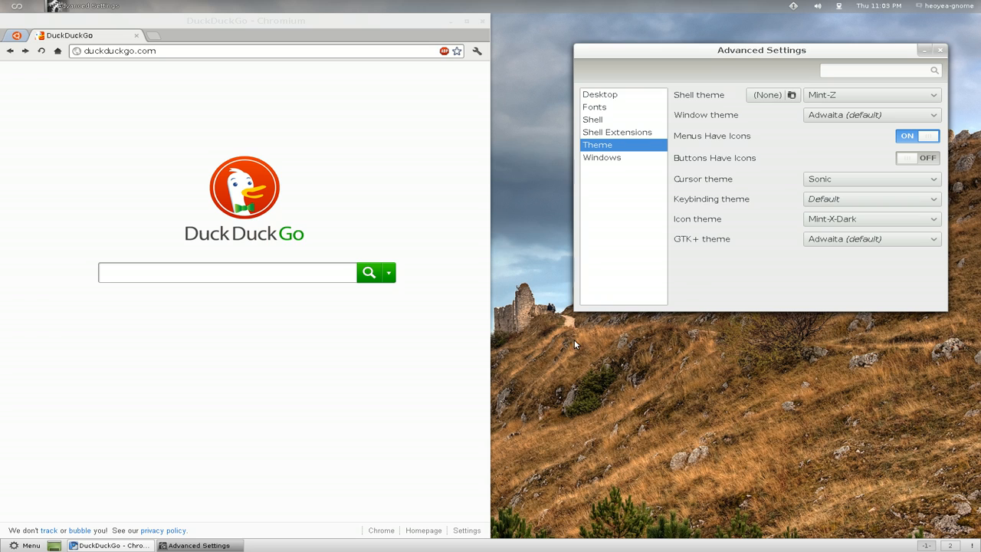
mouse_move(276, 243)
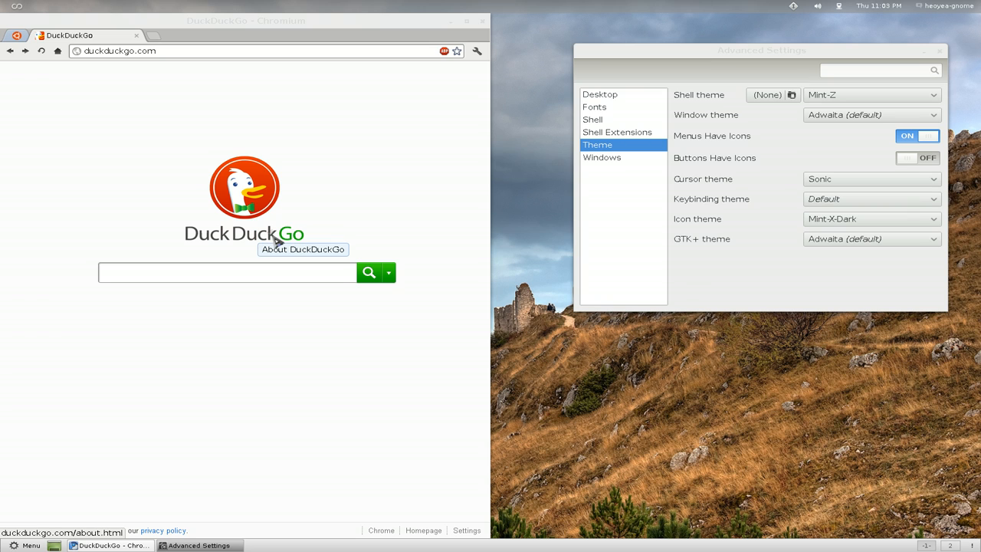
mouse_move(536, 297)
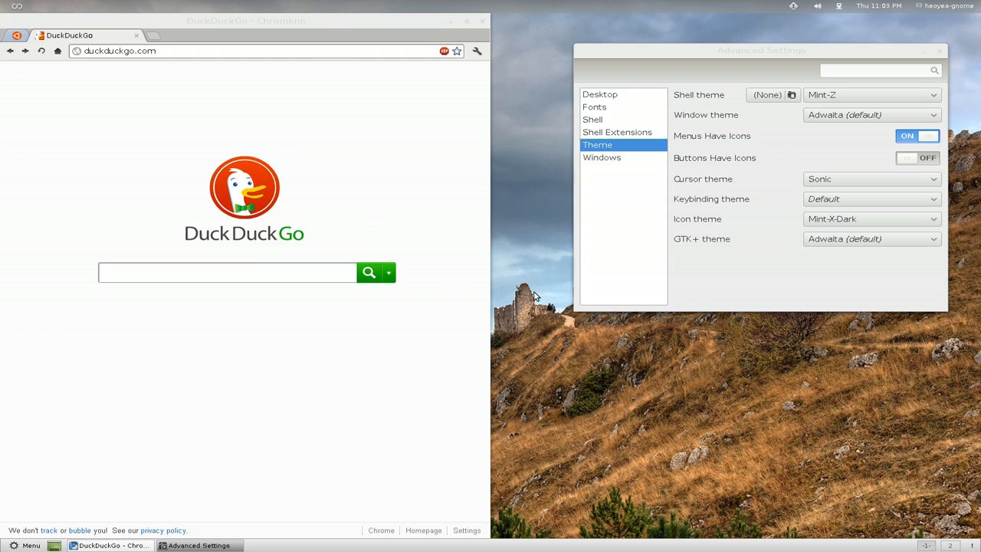
mouse_move(665, 374)
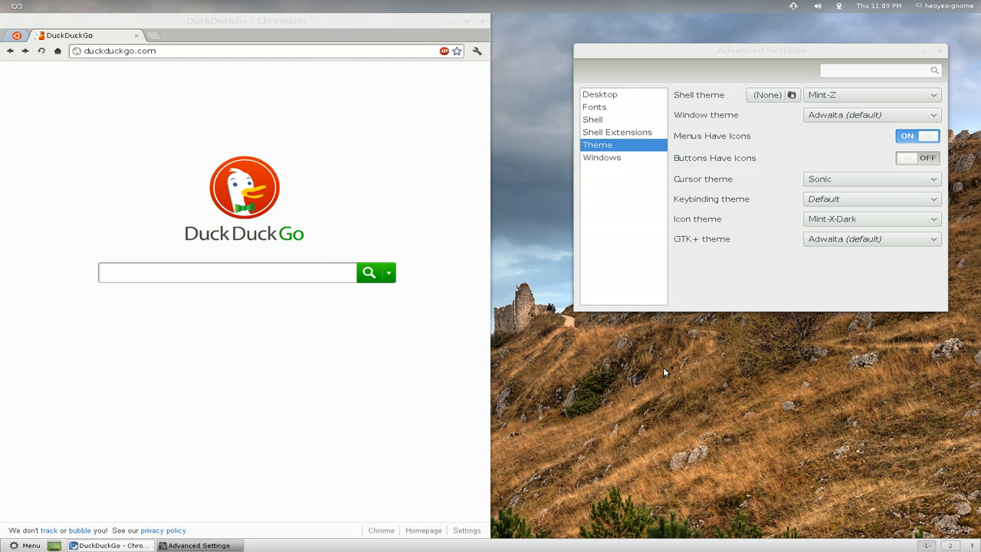
mouse_move(560, 308)
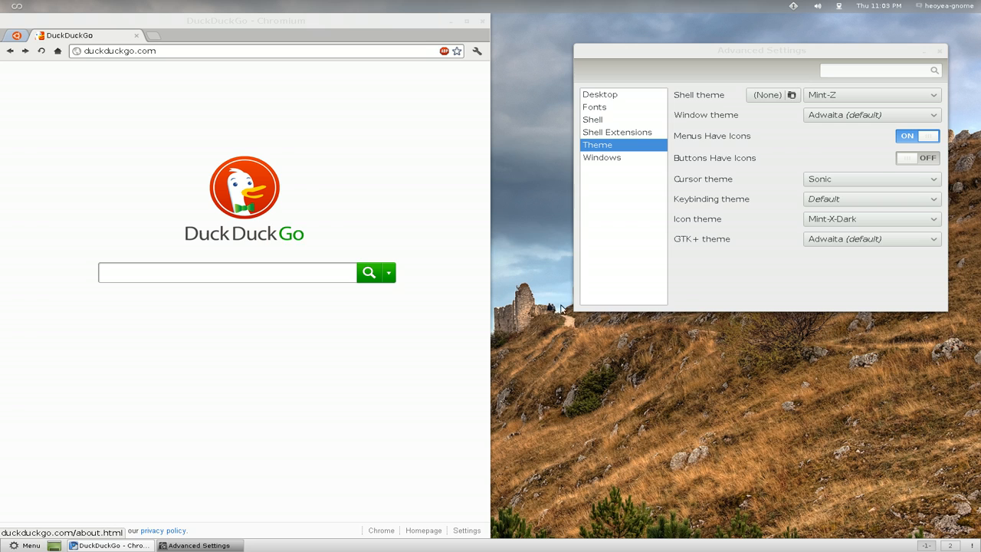
click(870, 178)
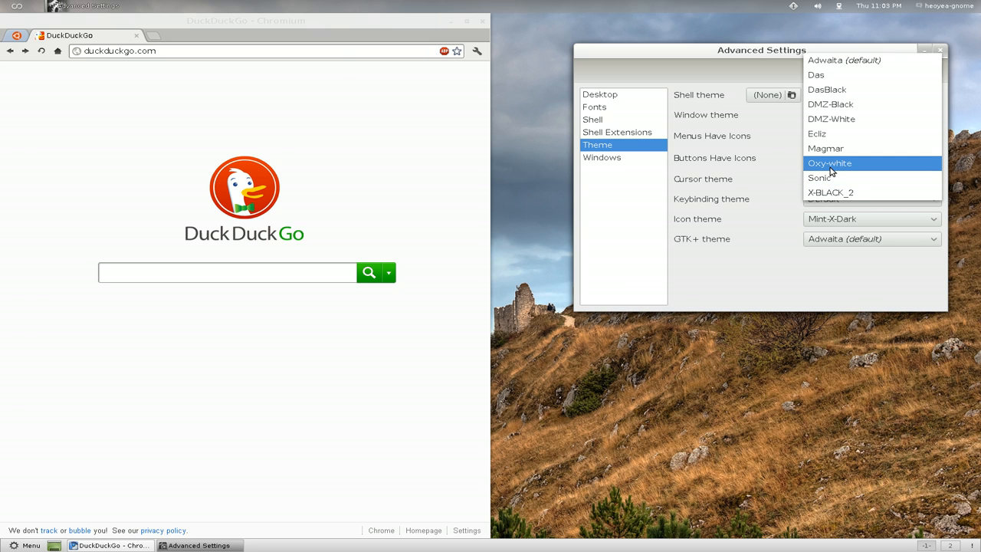
click(829, 162)
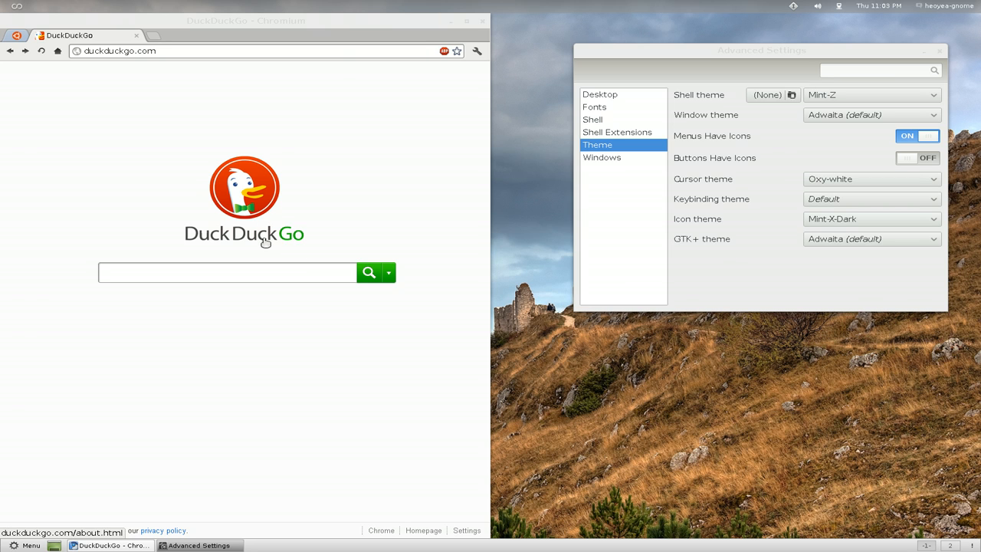
click(870, 178)
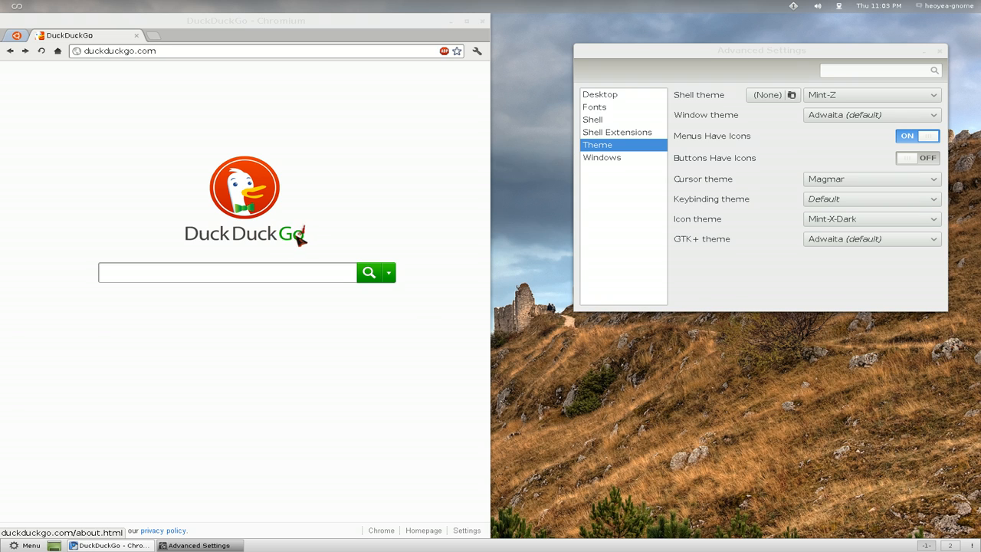
mouse_move(519, 209)
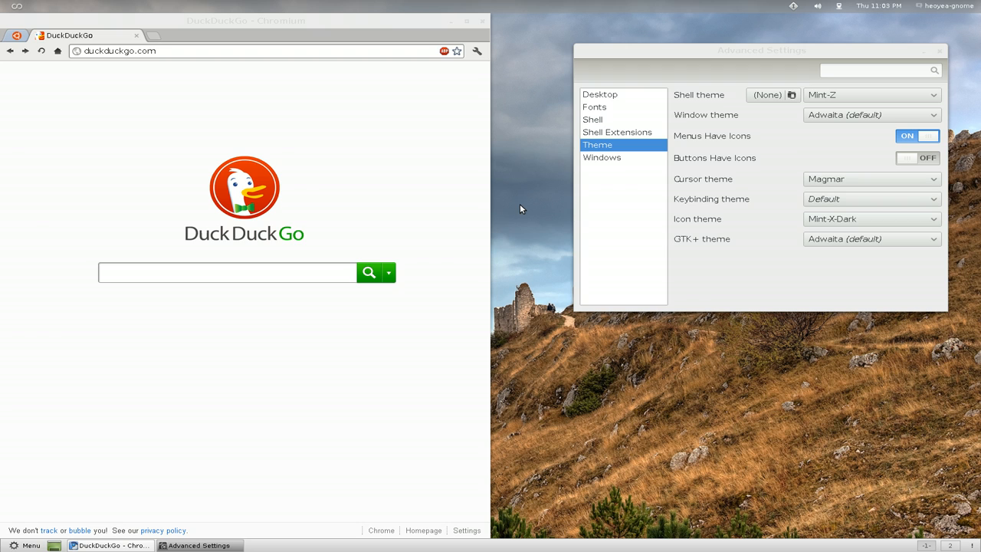
mouse_move(224, 251)
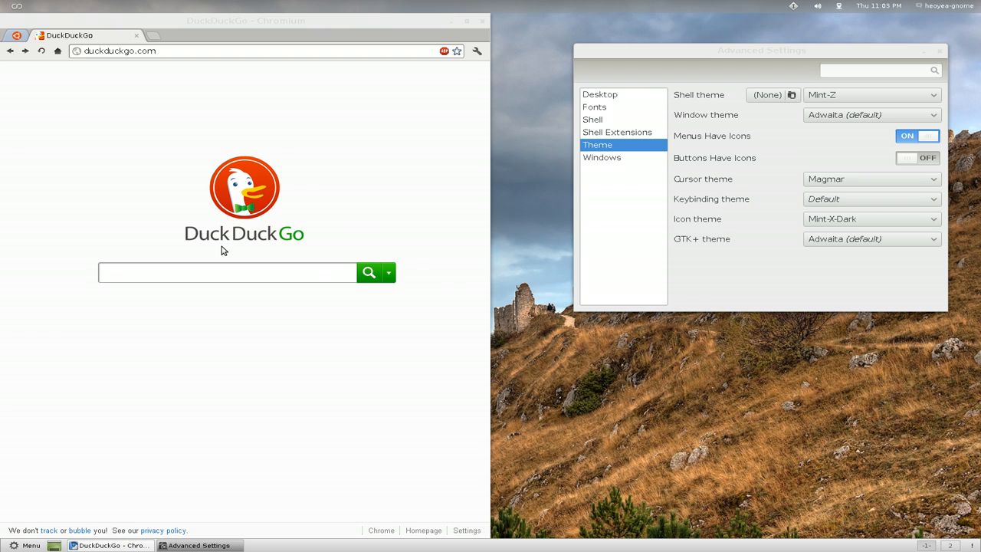
mouse_move(539, 313)
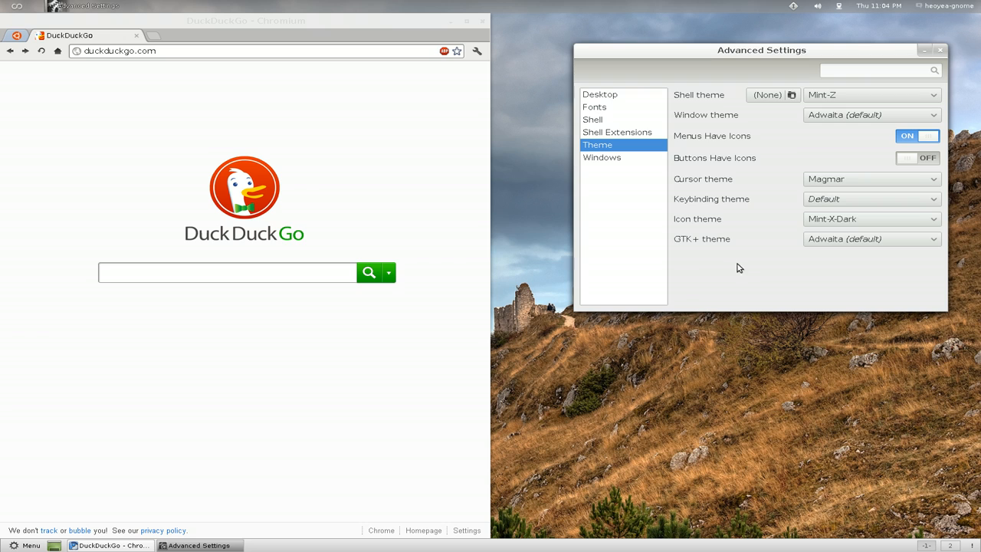
mouse_move(766, 199)
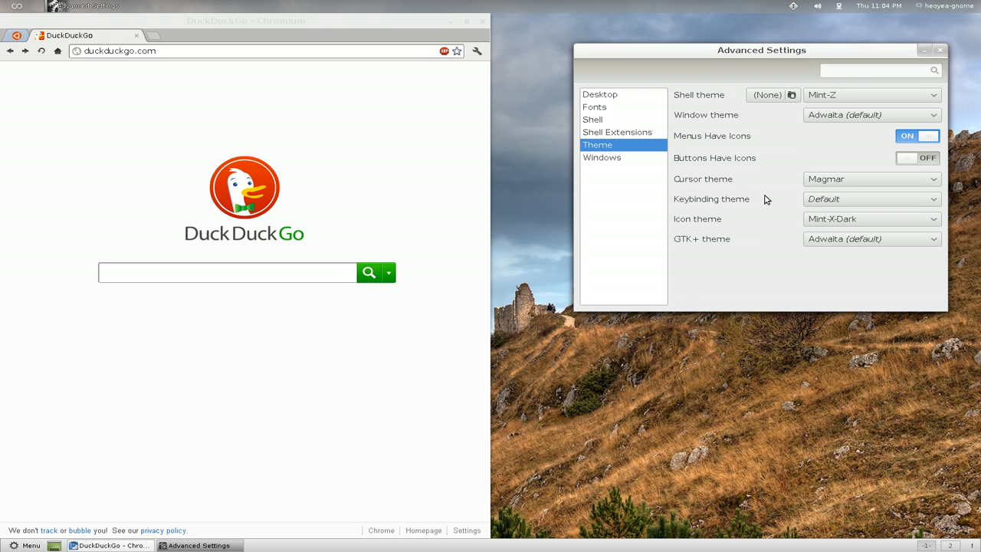
mouse_move(736, 190)
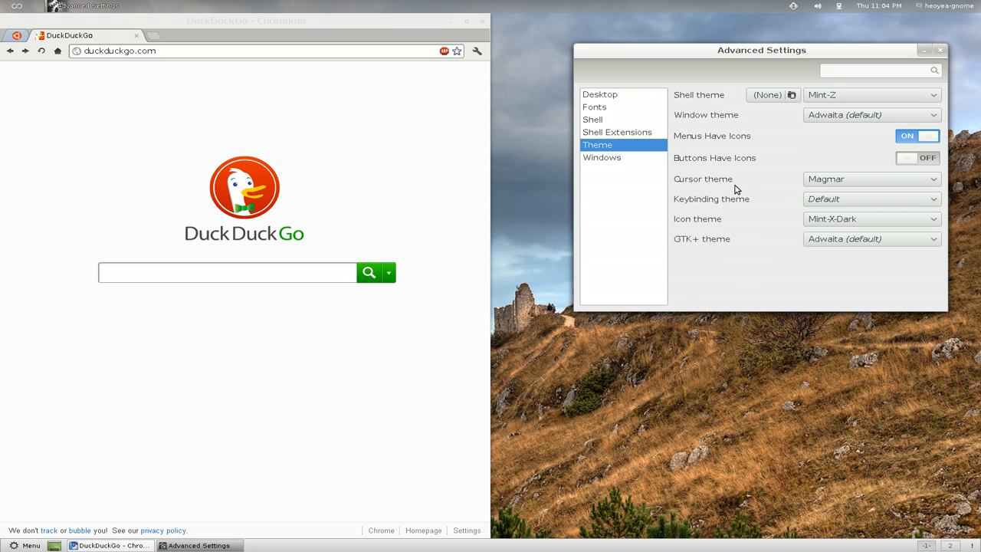
mouse_move(745, 186)
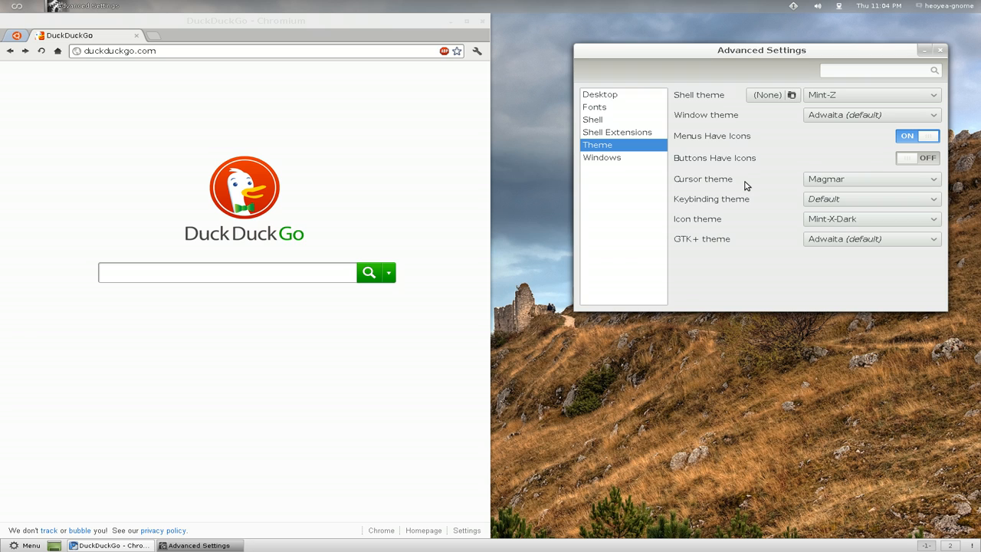
click(871, 178)
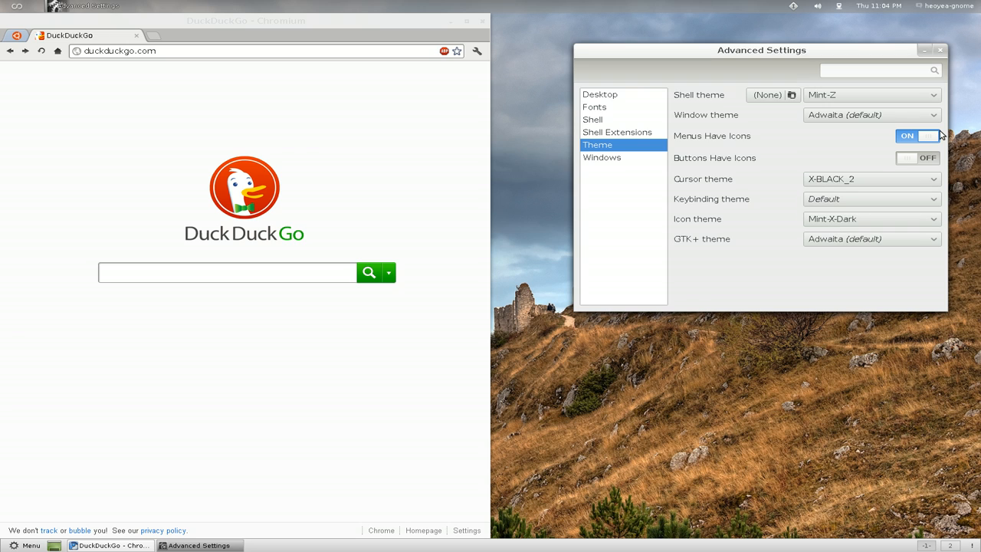
click(940, 50)
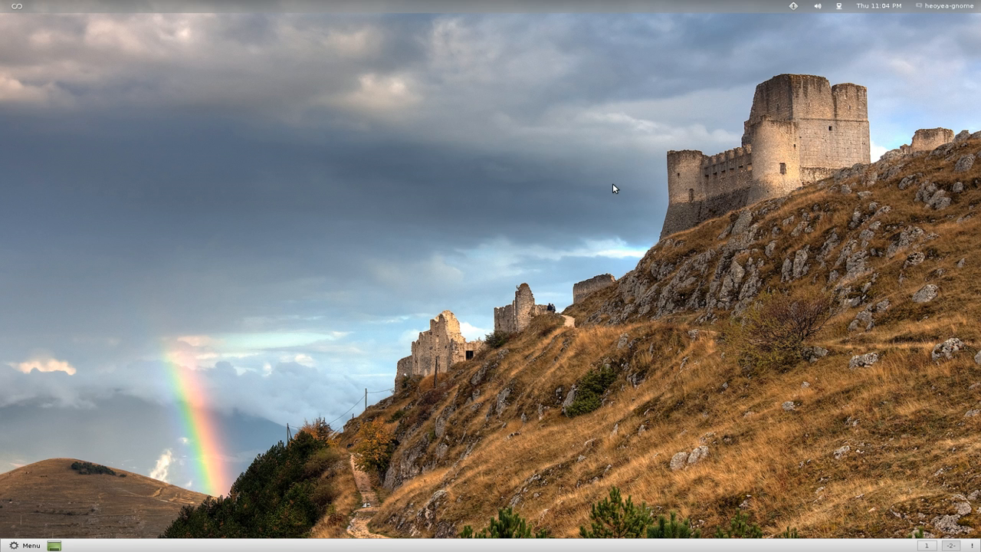
mouse_move(570, 202)
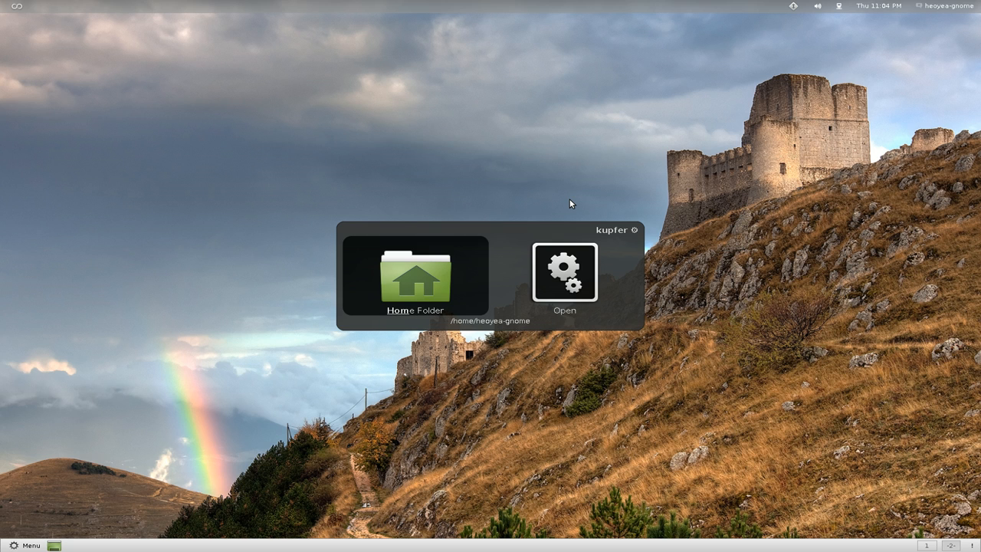
- Browse from the home folder into ~/.icons/X-BLACK_2 in Nautilus
click(564, 271)
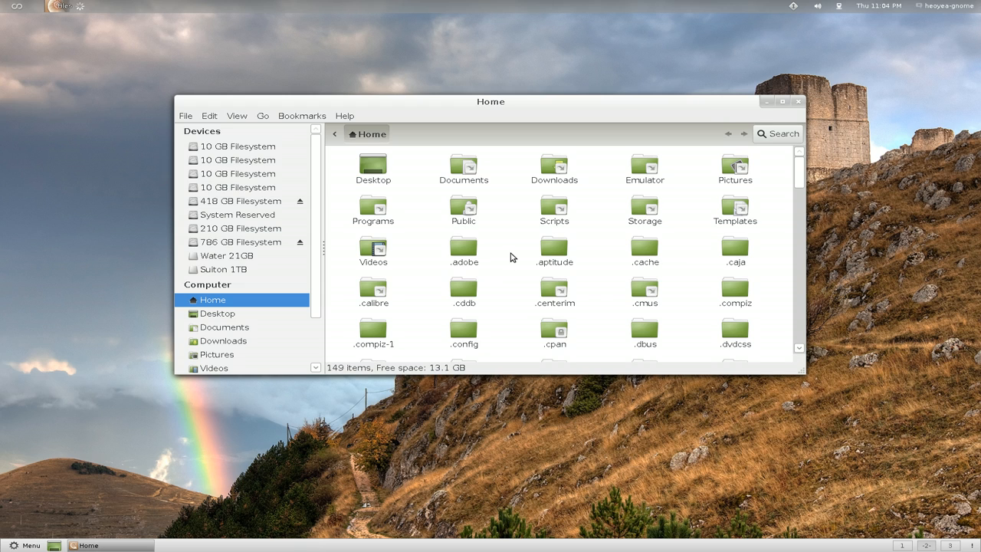
click(463, 252)
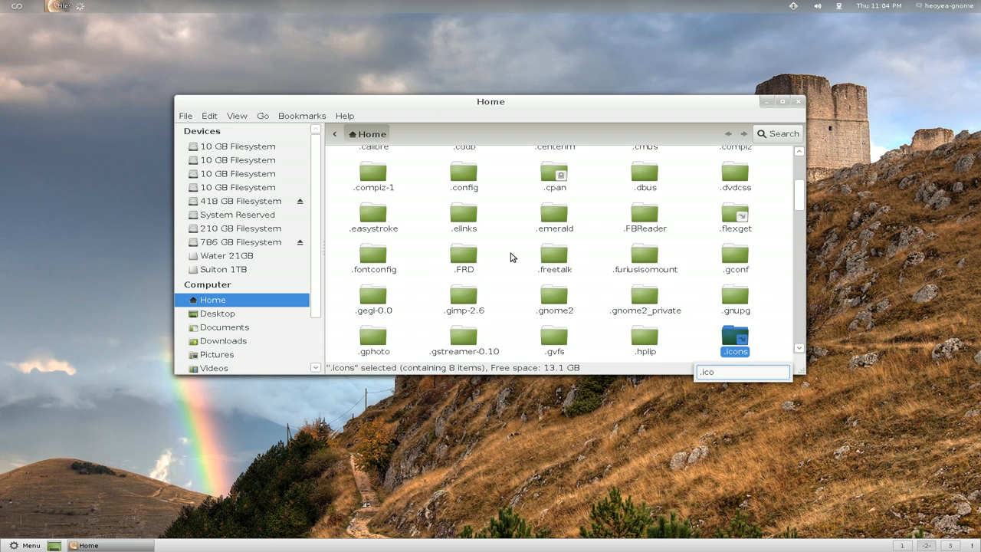
double_click(734, 340)
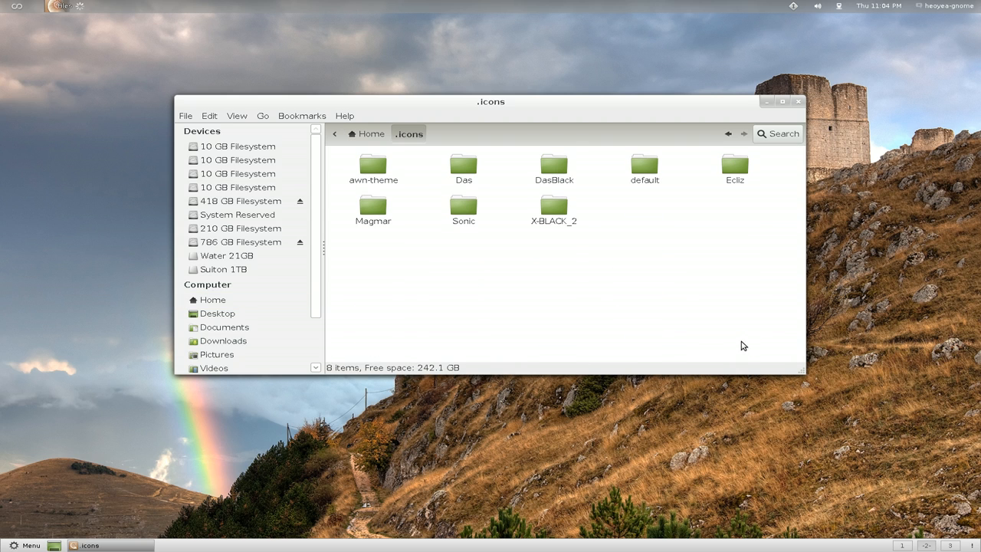
mouse_move(705, 221)
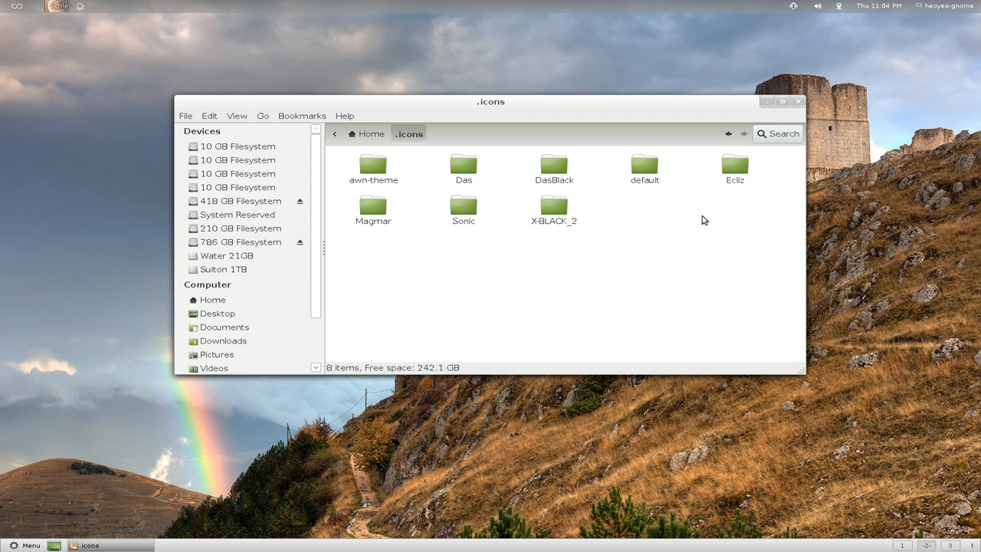
mouse_move(539, 236)
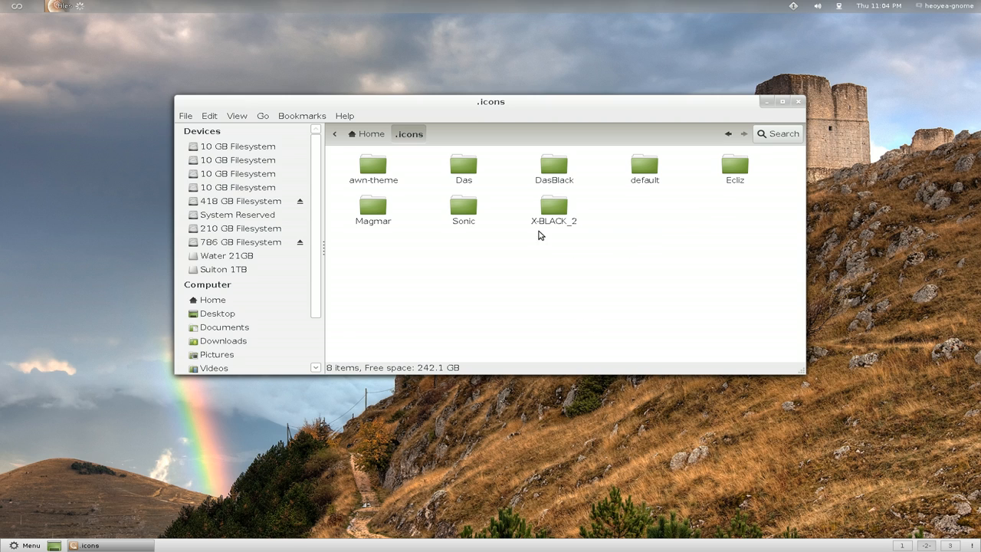
mouse_move(640, 257)
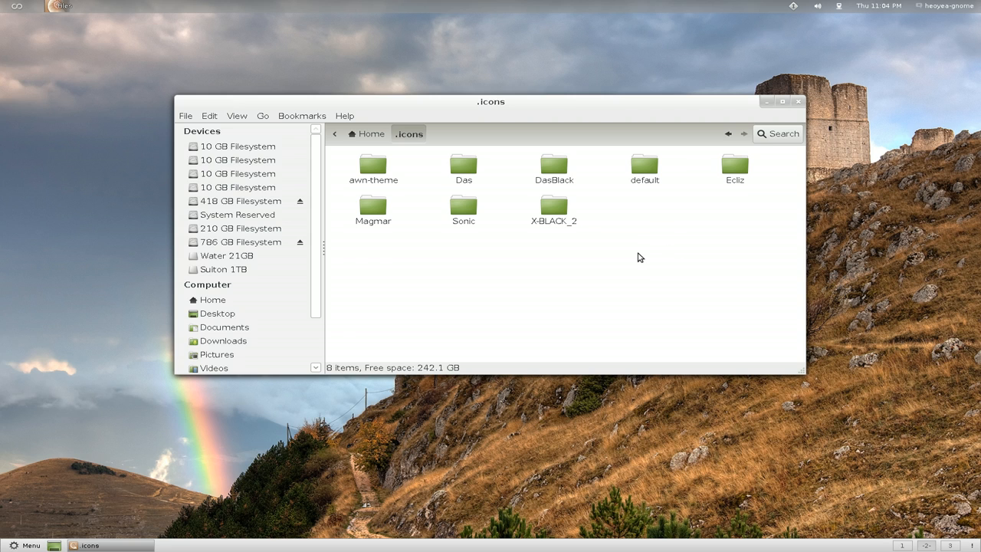
double_click(553, 205)
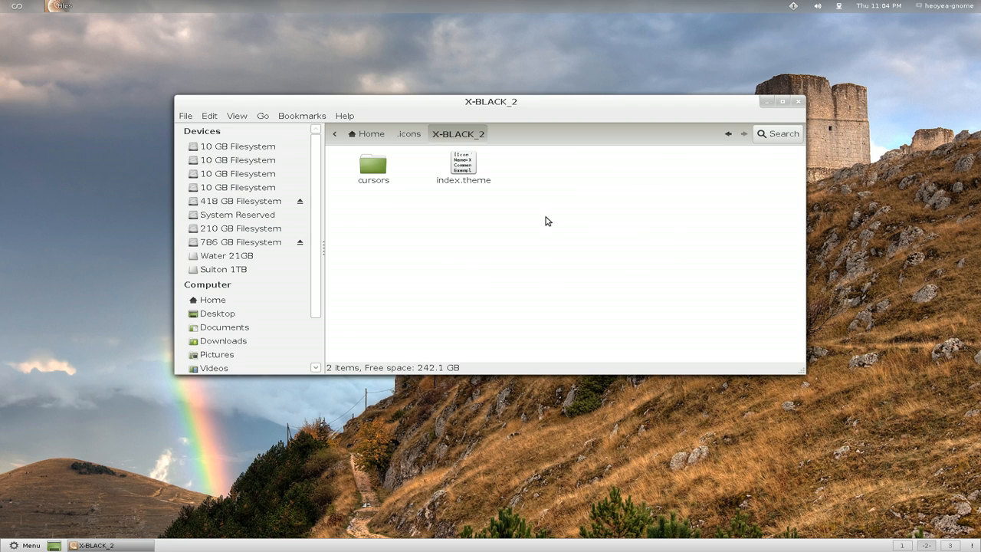
mouse_move(463, 196)
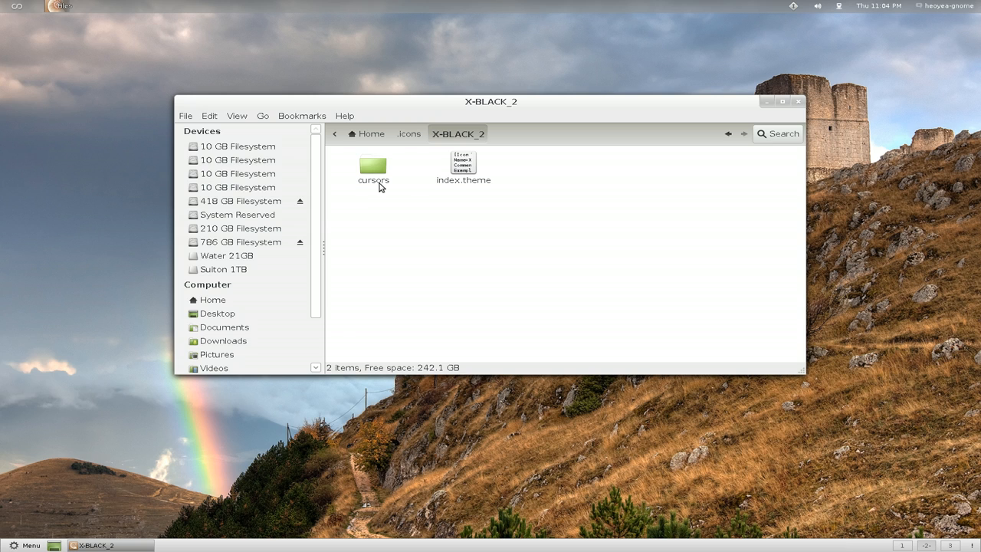
mouse_move(565, 220)
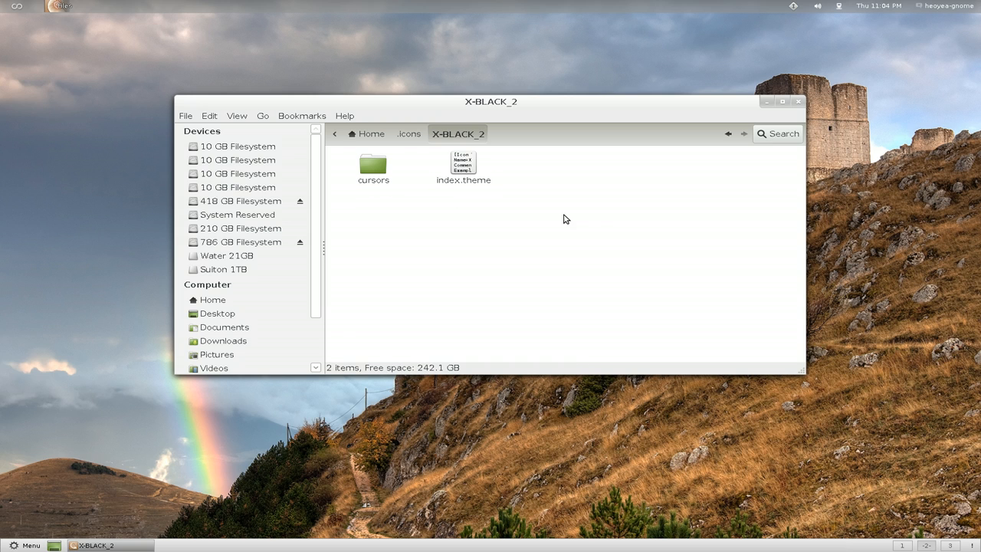
- Create a new empty document in X-BLACK_2 holding [Icon Theme] and Inherits=X-BLACK_2
right_click(565, 219)
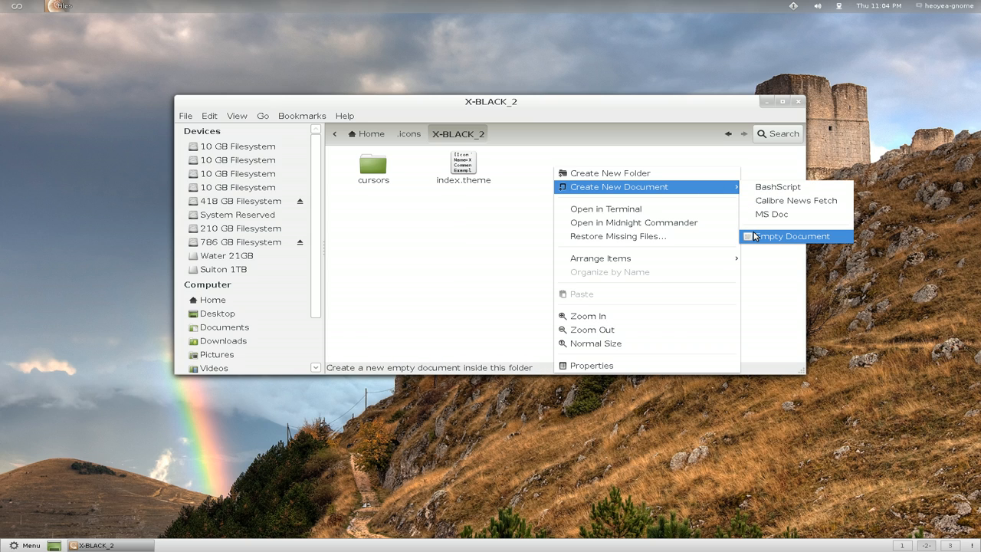
click(789, 236)
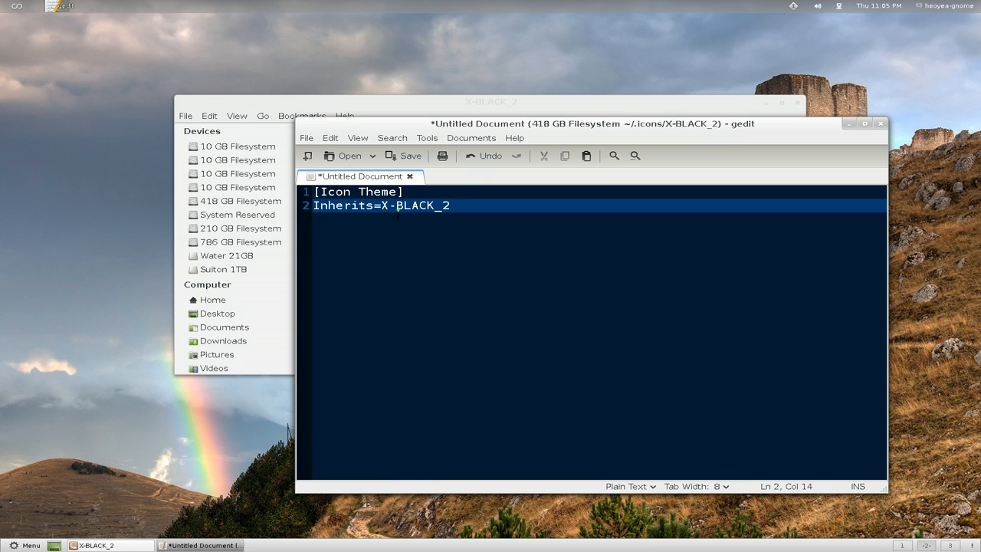
double_click(340, 205)
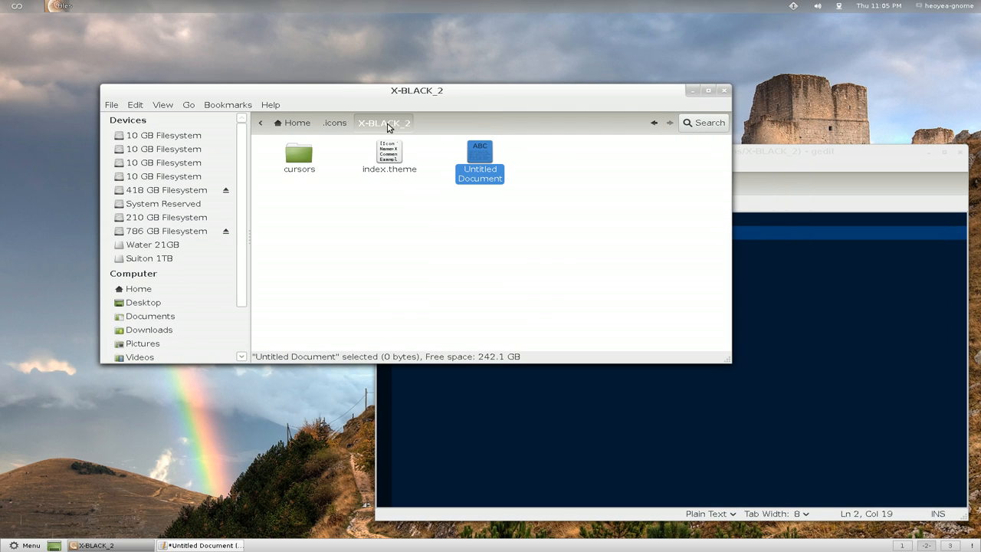
- Look at the Sonic and Magmar theme folders in .icons, then return to X-BLACK_2
click(334, 123)
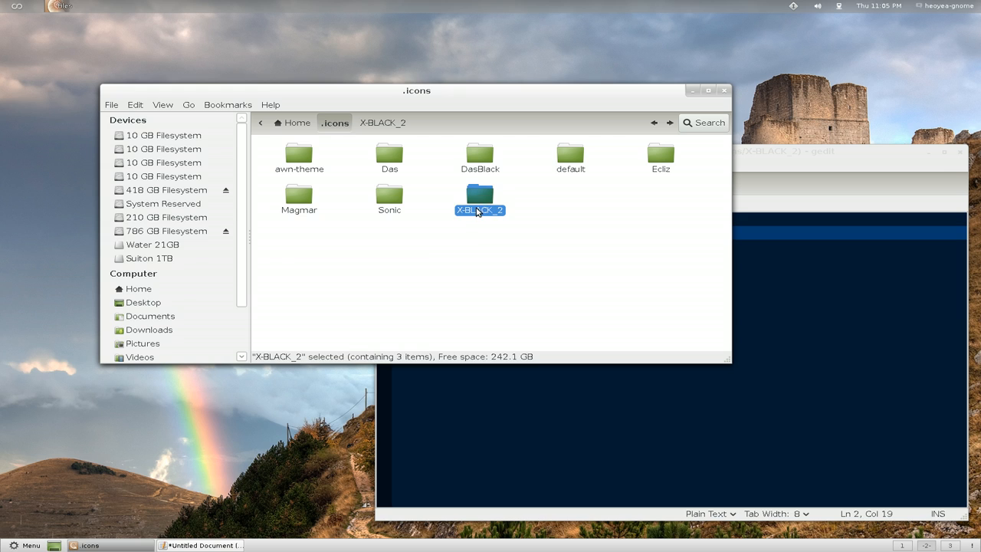
mouse_move(466, 224)
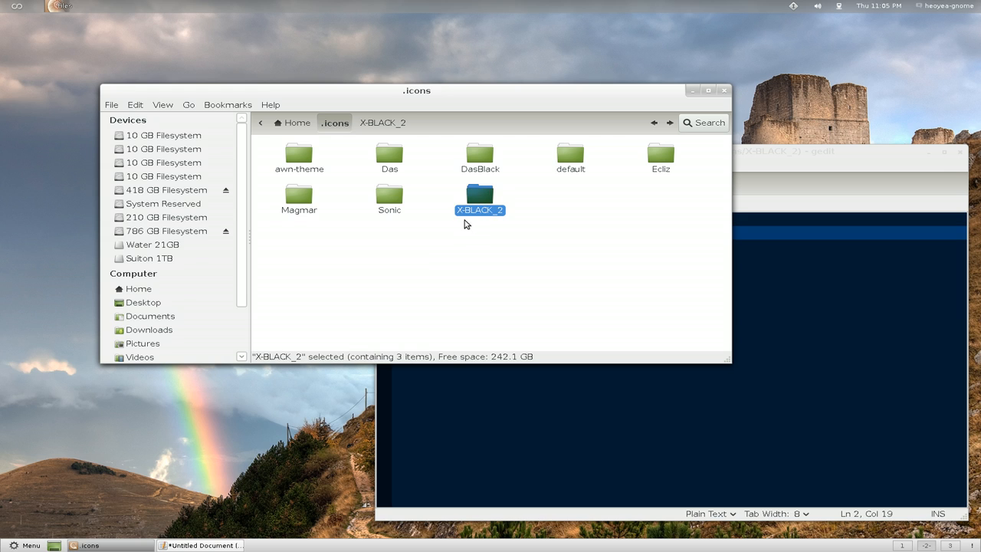
click(389, 200)
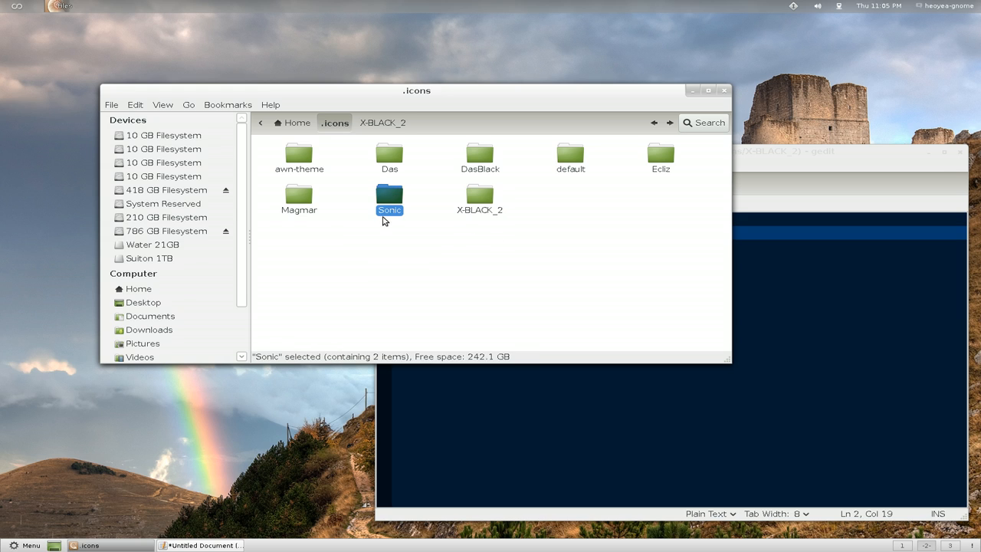
click(299, 196)
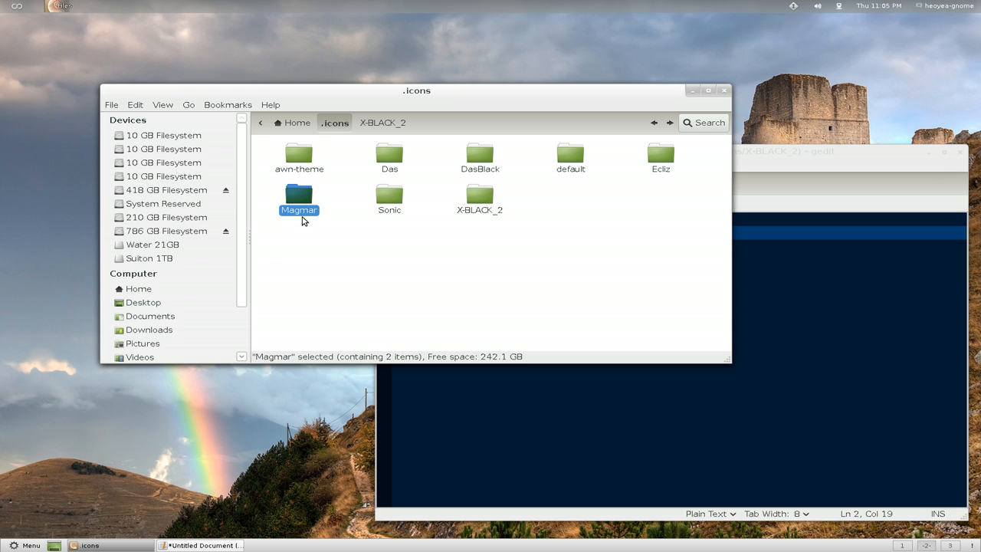
click(199, 545)
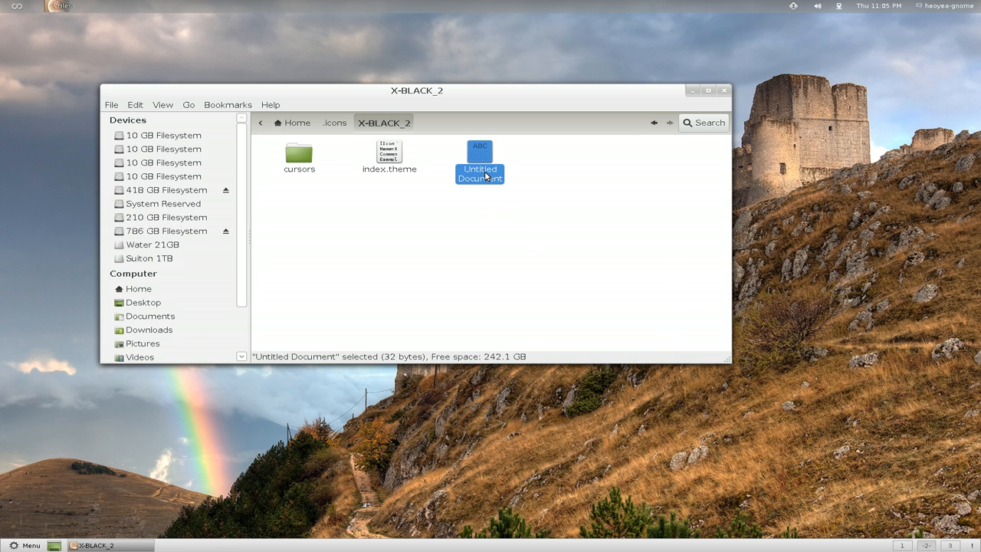
mouse_move(492, 196)
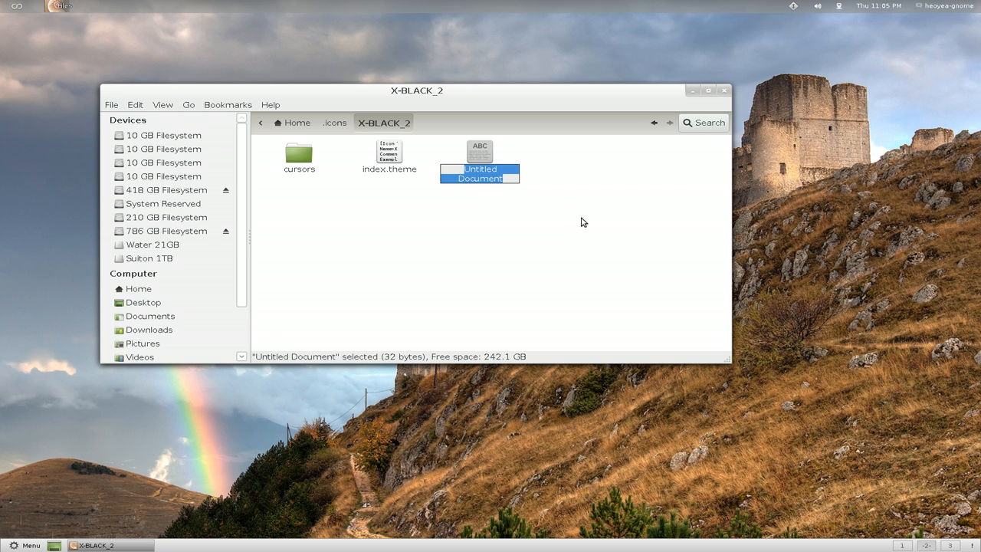
- Rename the new file to cursor.theme, go up to .icons and run gksu nautilus
text(cursor.theme)
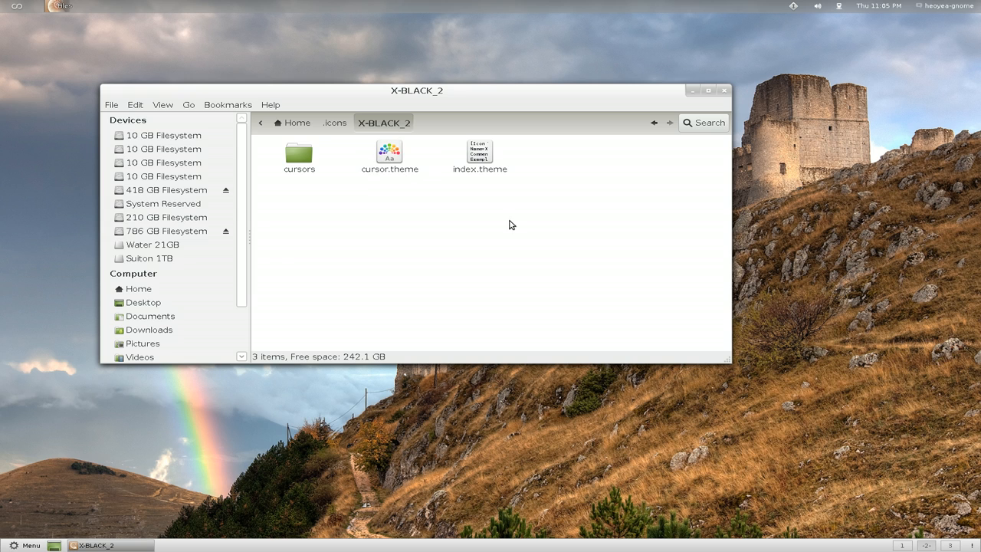
click(334, 122)
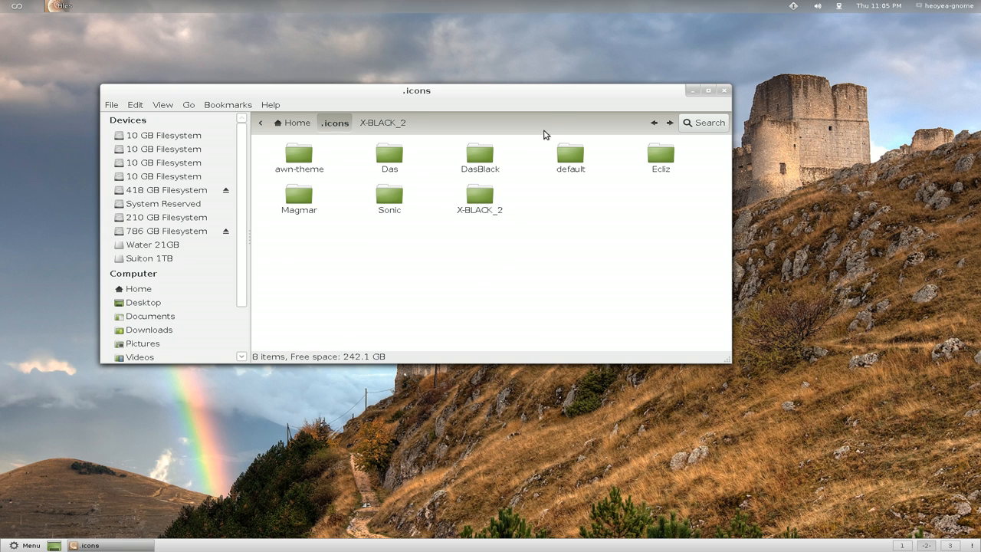
drag(417, 91, 552, 130)
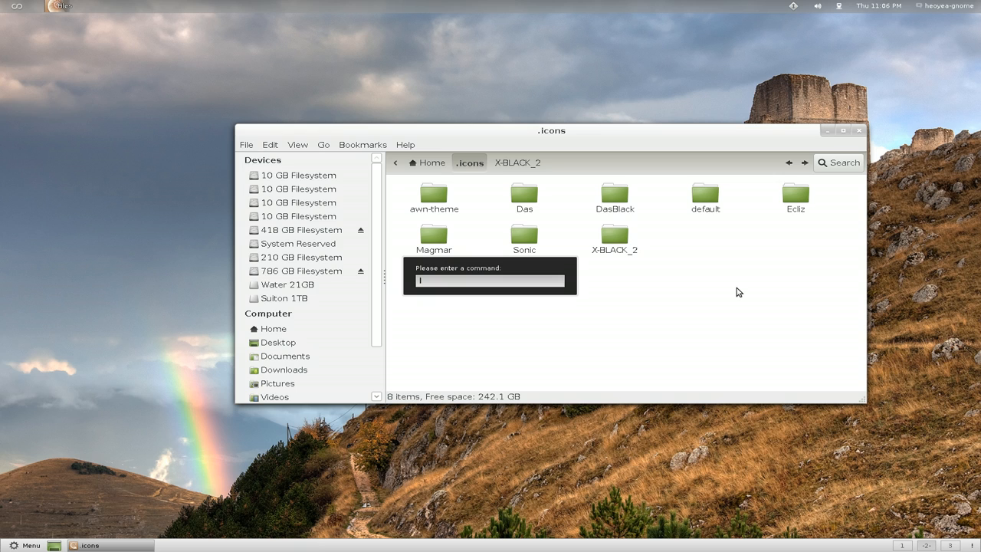
text(gksu n)
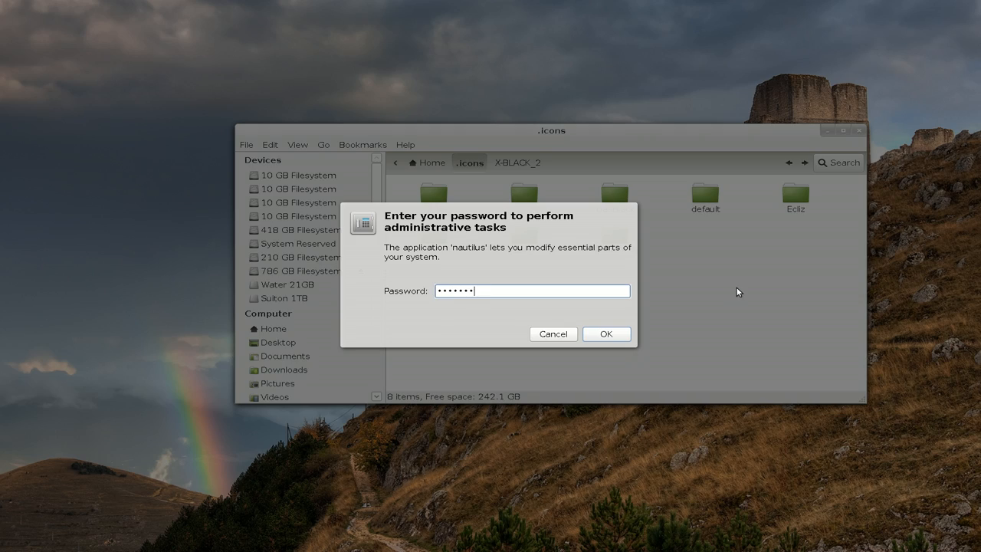
- Confirm the password and navigate the root Nautilus to /usr/share/icons
click(605, 334)
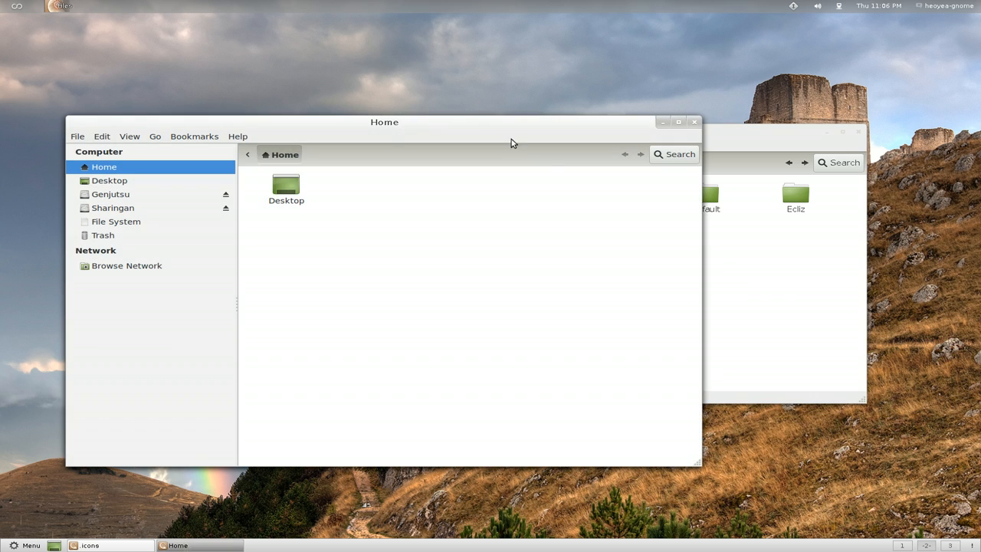
mouse_move(101, 226)
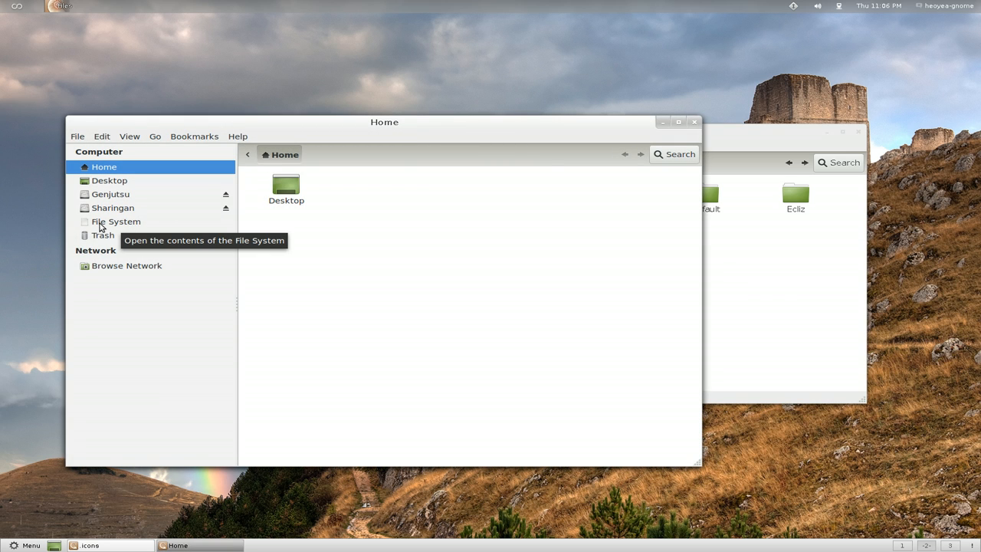
click(117, 220)
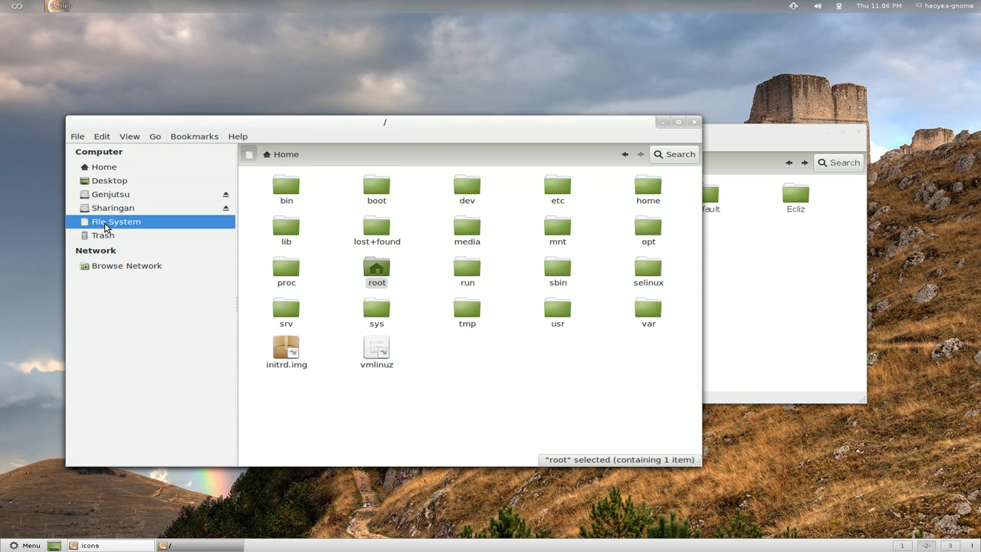
click(558, 313)
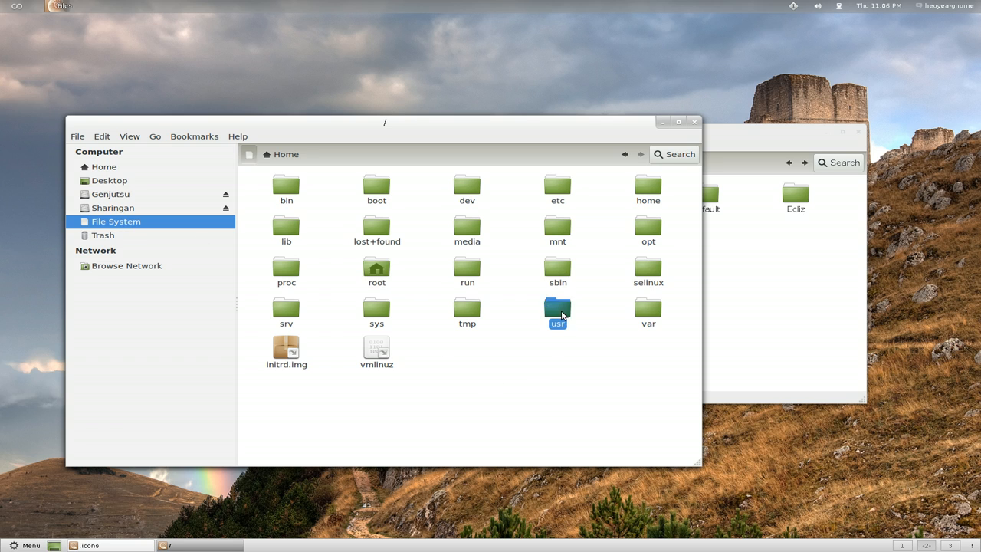
double_click(558, 308)
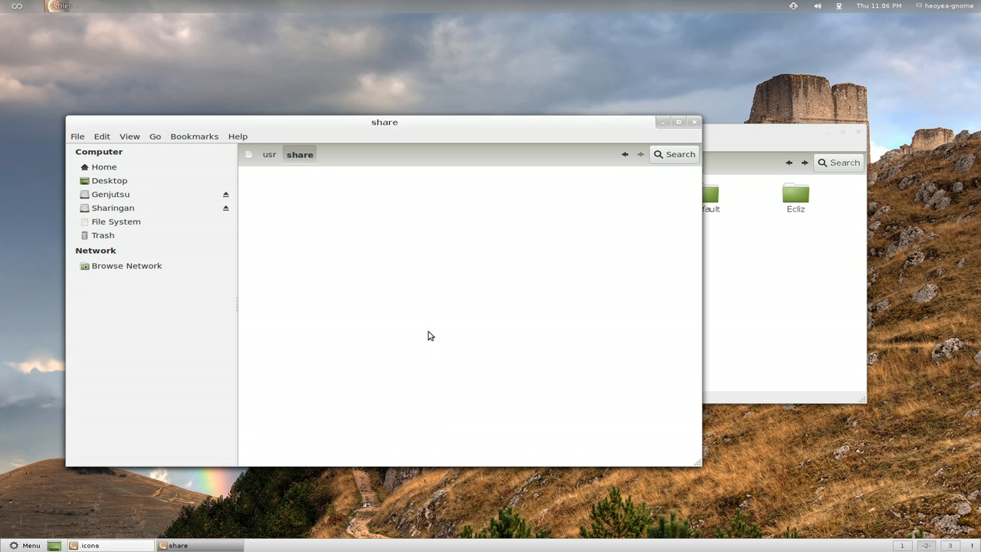
text(icon)
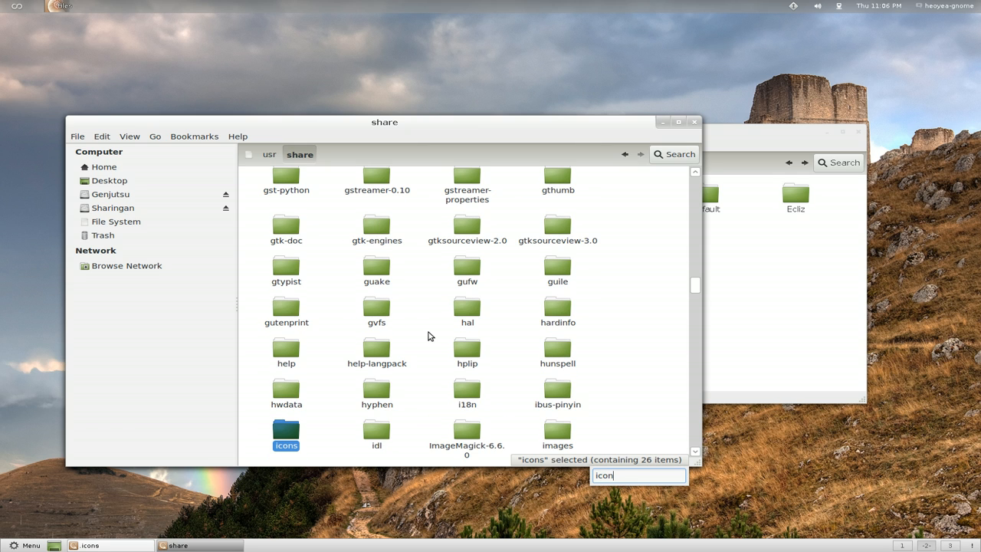
double_click(285, 435)
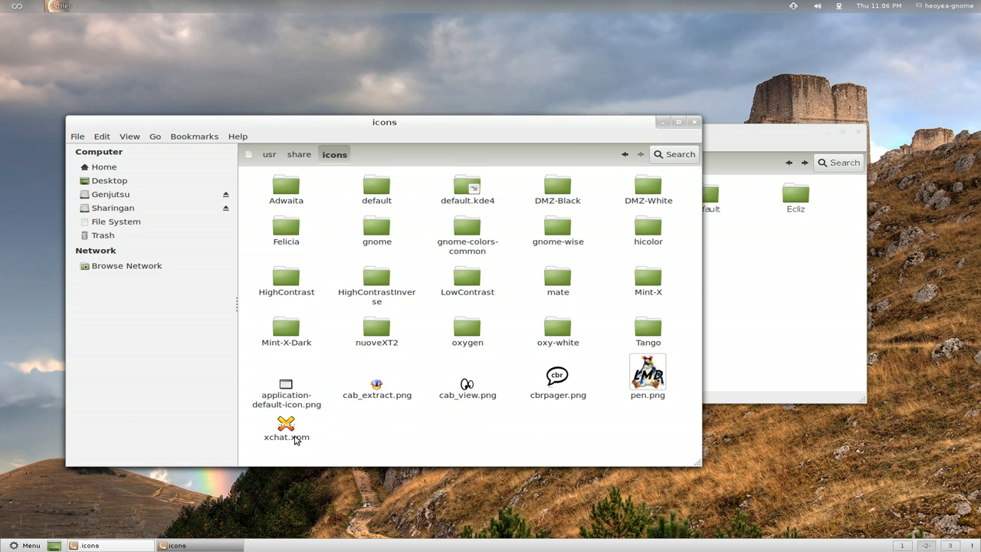
mouse_move(728, 145)
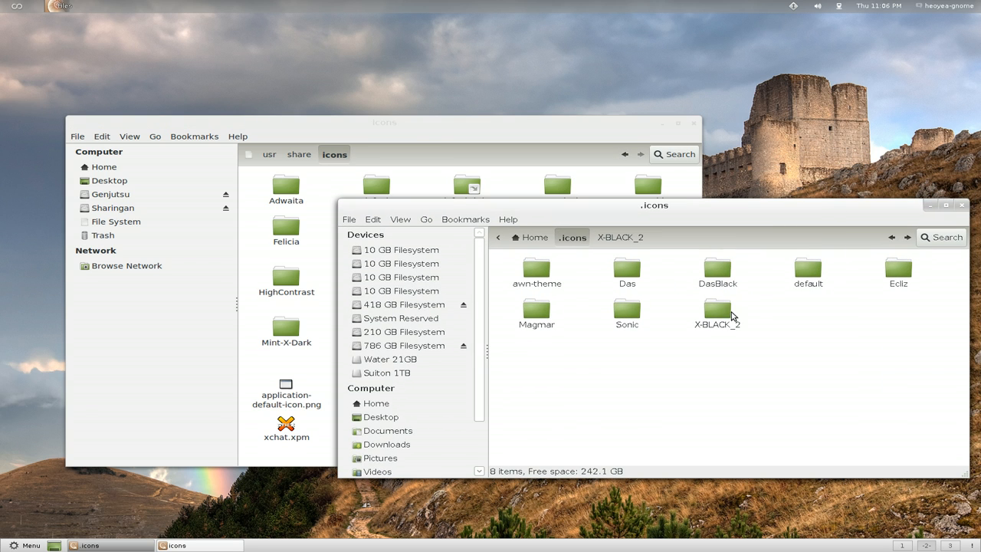
- Copy X-BLACK_2 into /usr/share/icons and check the Sonic theme folder beside it
drag(383, 123, 343, 49)
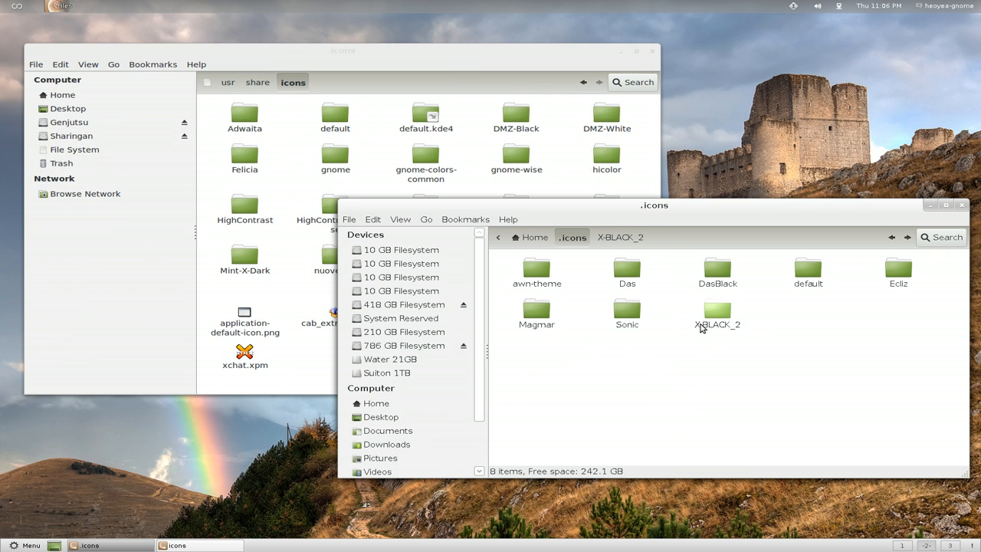
click(717, 313)
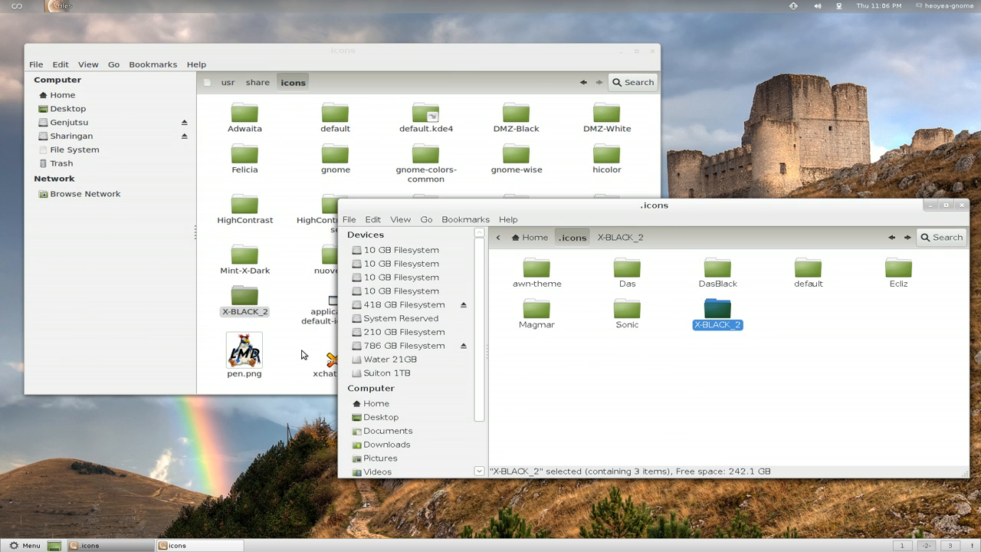
click(674, 392)
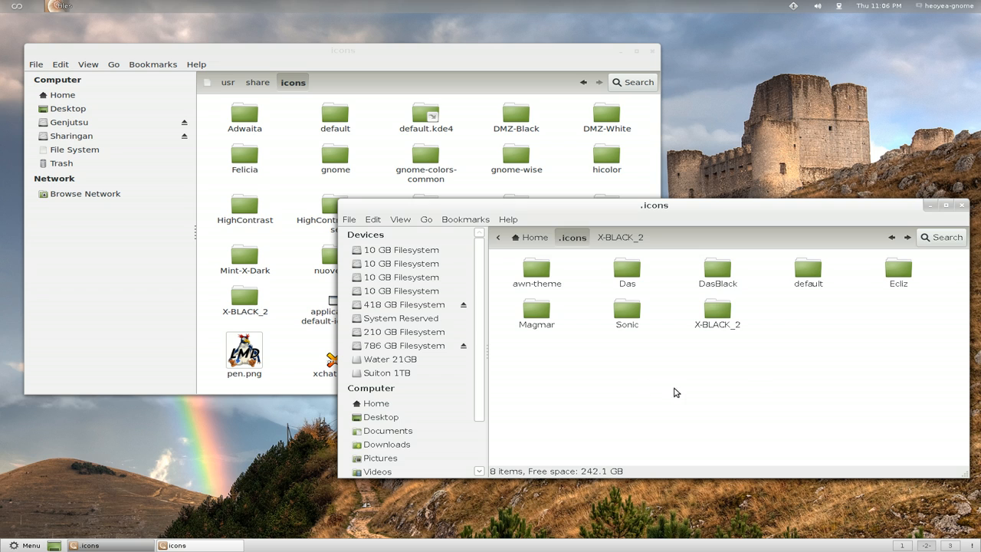
click(627, 312)
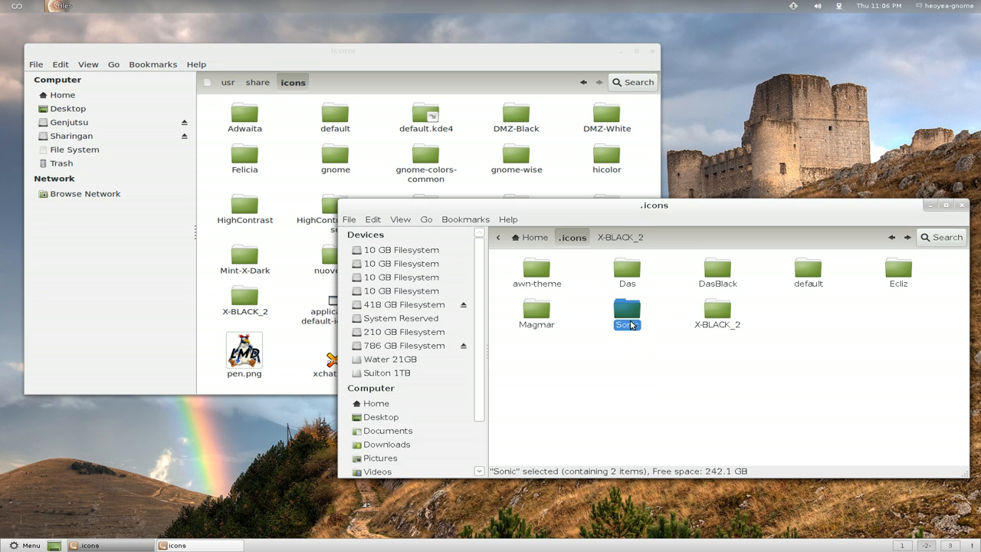
double_click(626, 310)
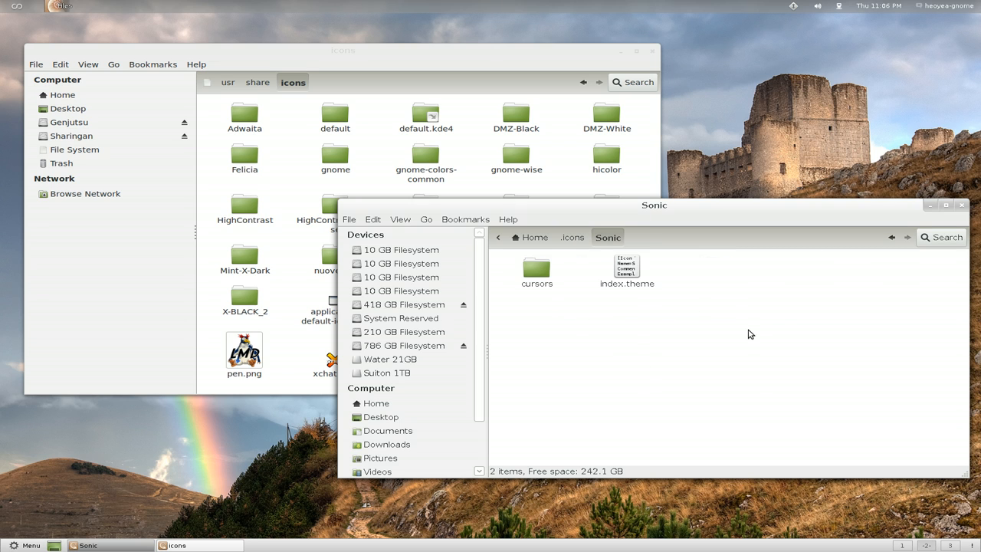
mouse_move(717, 313)
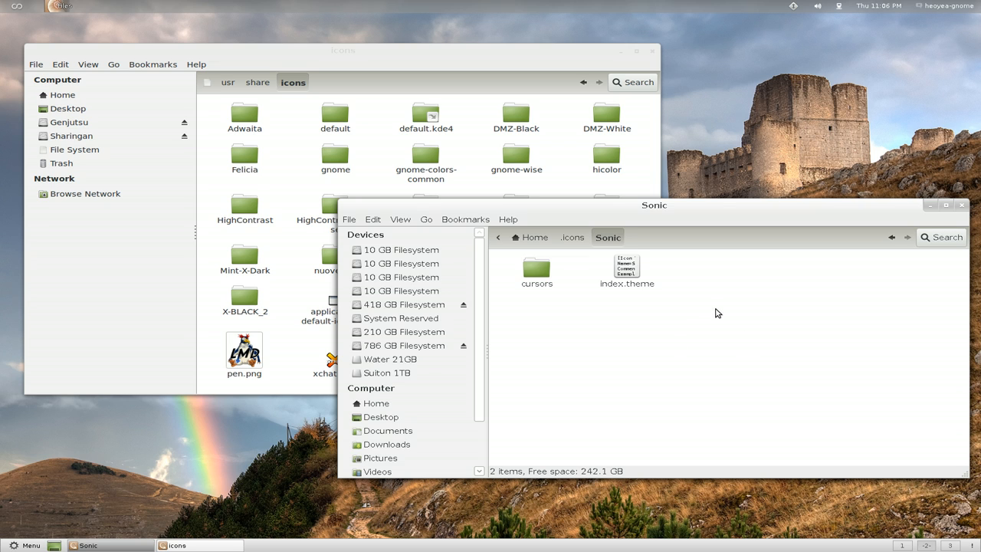
mouse_move(726, 314)
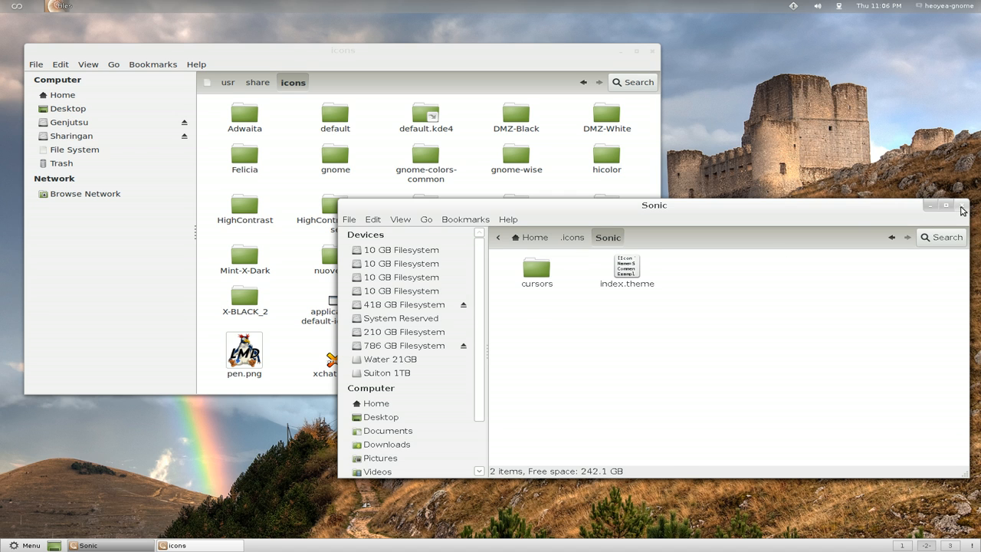
- Close both Nautilus windows
click(963, 205)
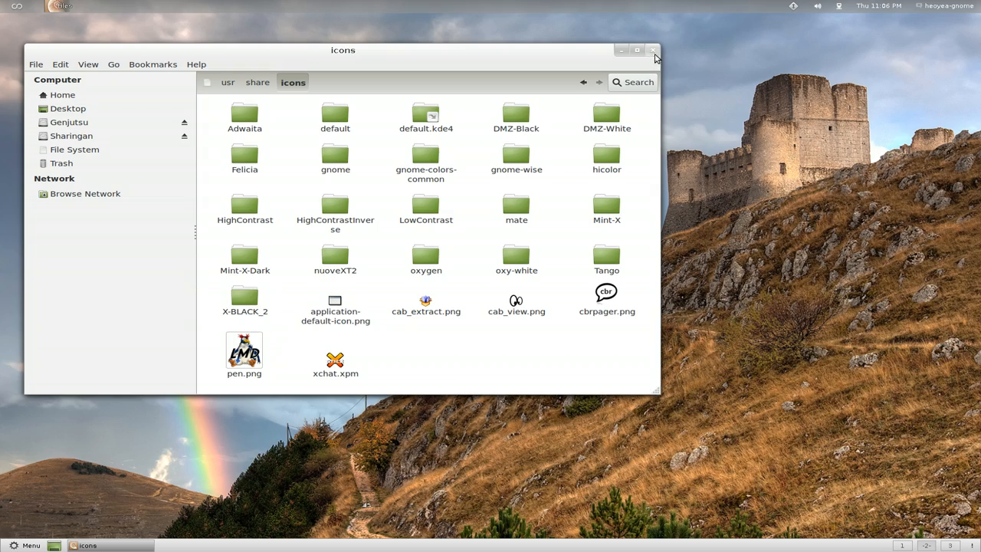
click(653, 49)
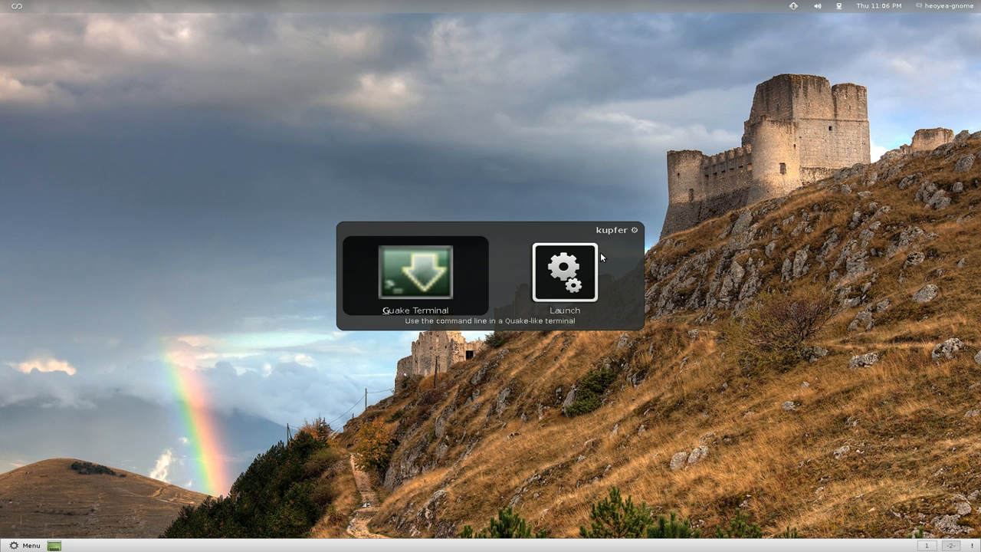
- Launch G Alternatives as root, enlarge it and select the x-cursor-theme alternative
click(564, 273)
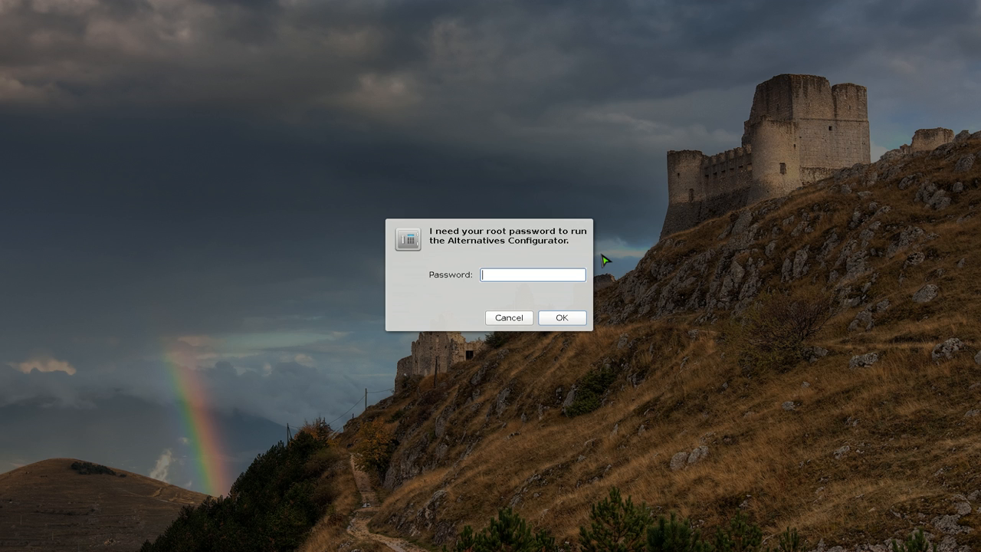
text(password)
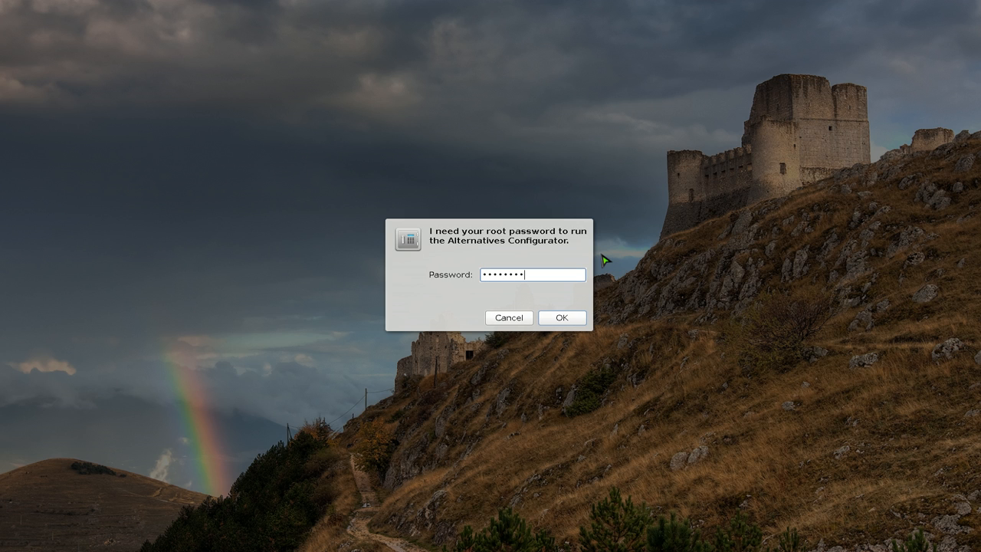
click(561, 317)
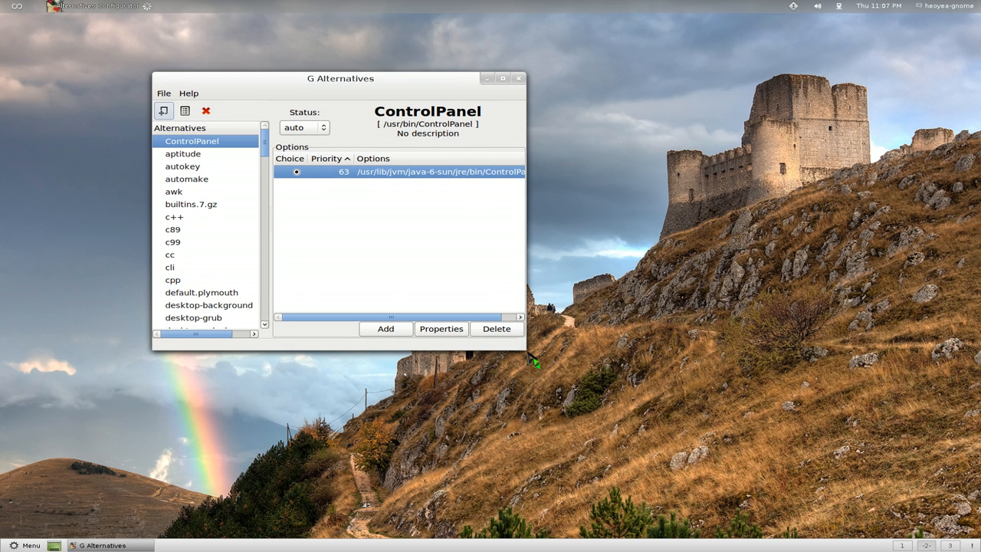
drag(527, 350, 846, 436)
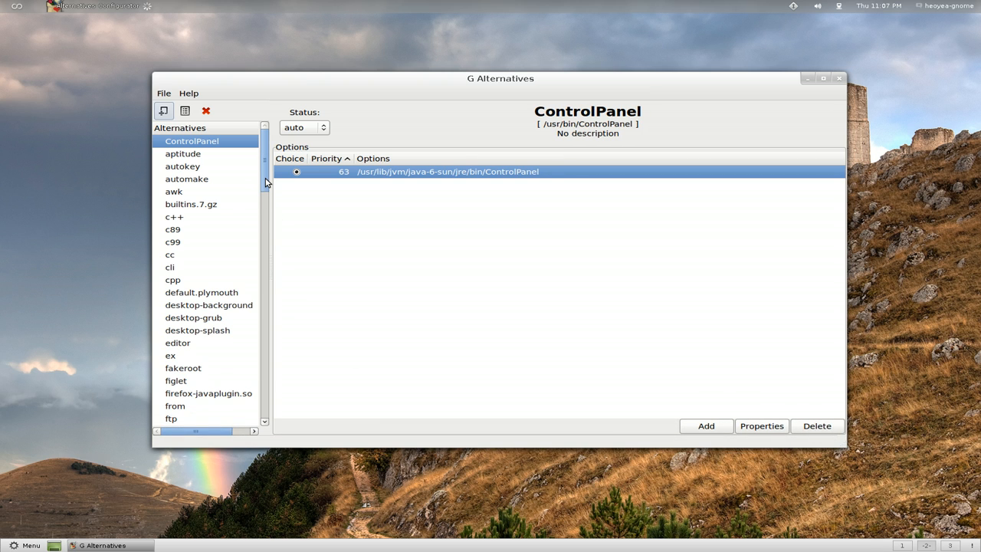
scroll(down, 3)
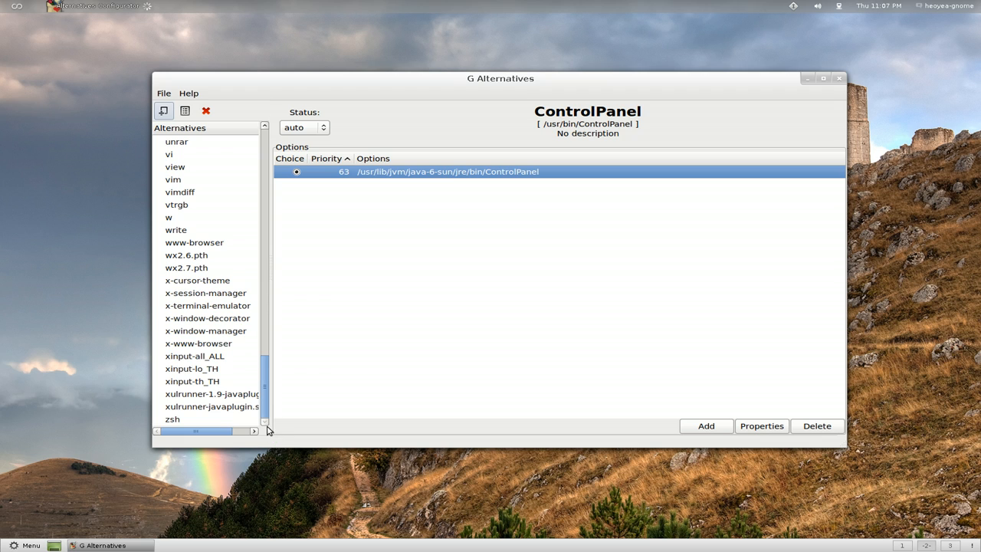
click(196, 279)
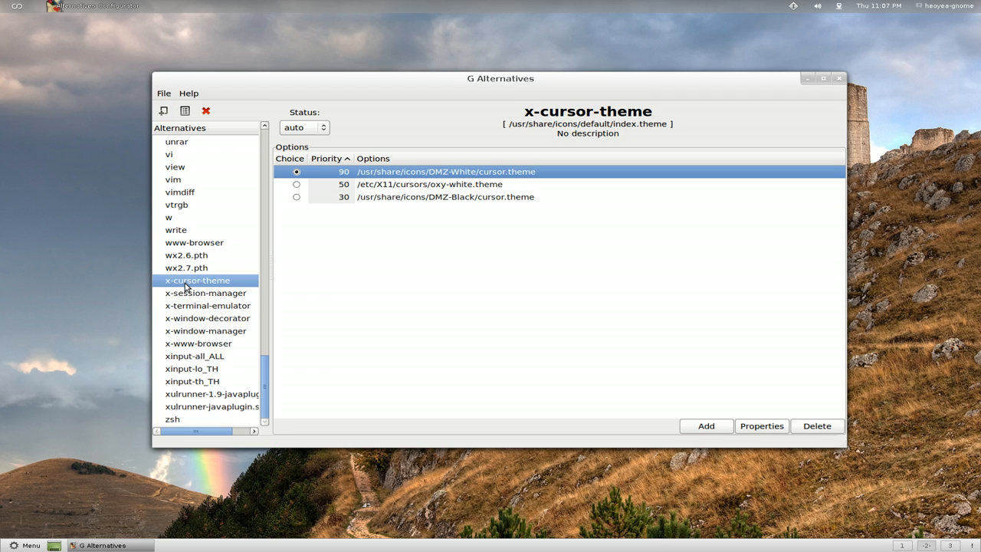
mouse_move(364, 273)
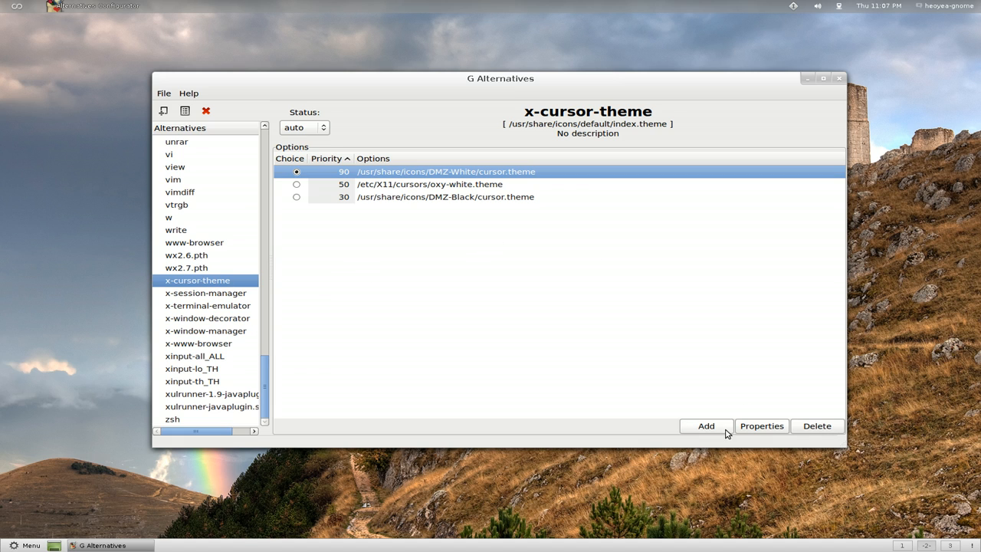
- Start a new x-cursor-theme option and browse to /usr/share/icons
click(705, 426)
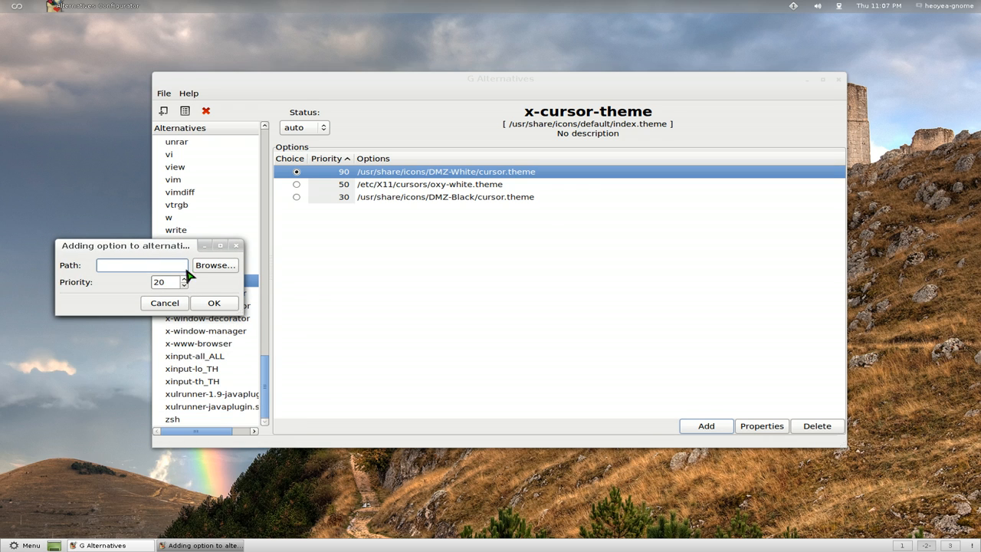
click(214, 263)
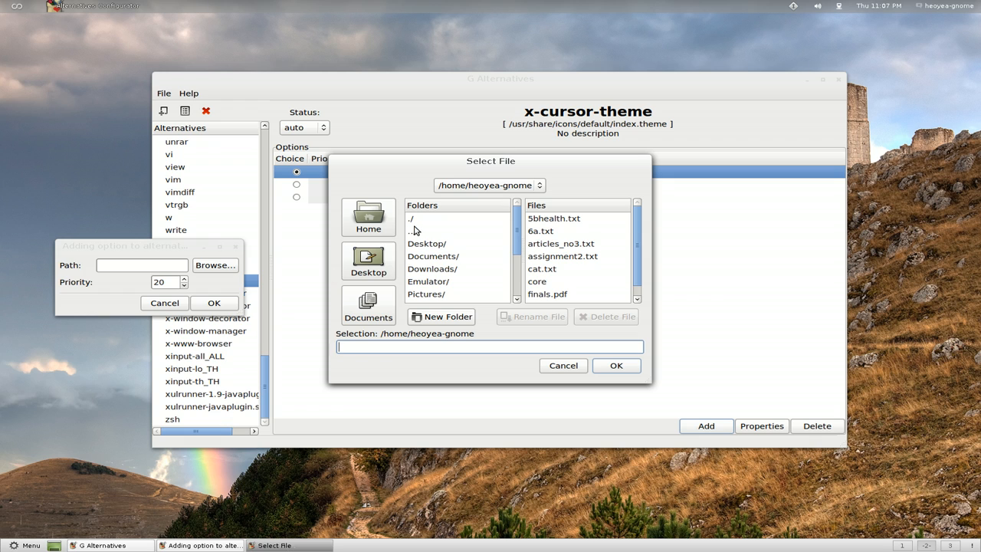
click(411, 230)
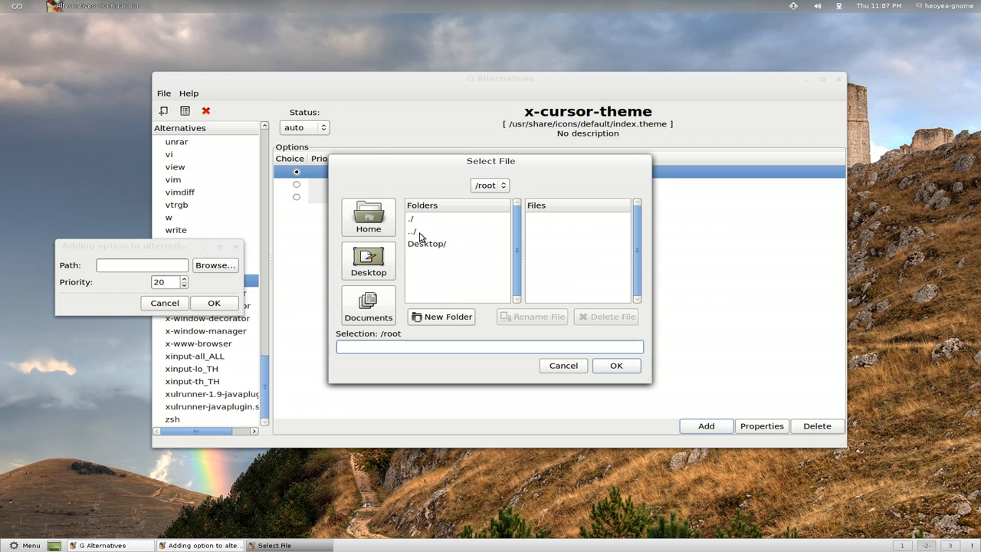
click(417, 229)
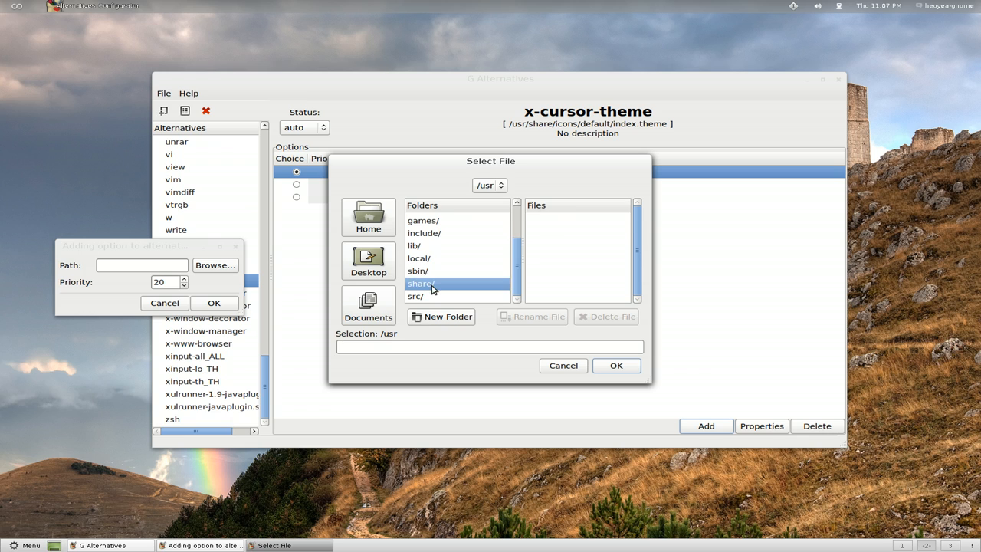
double_click(421, 281)
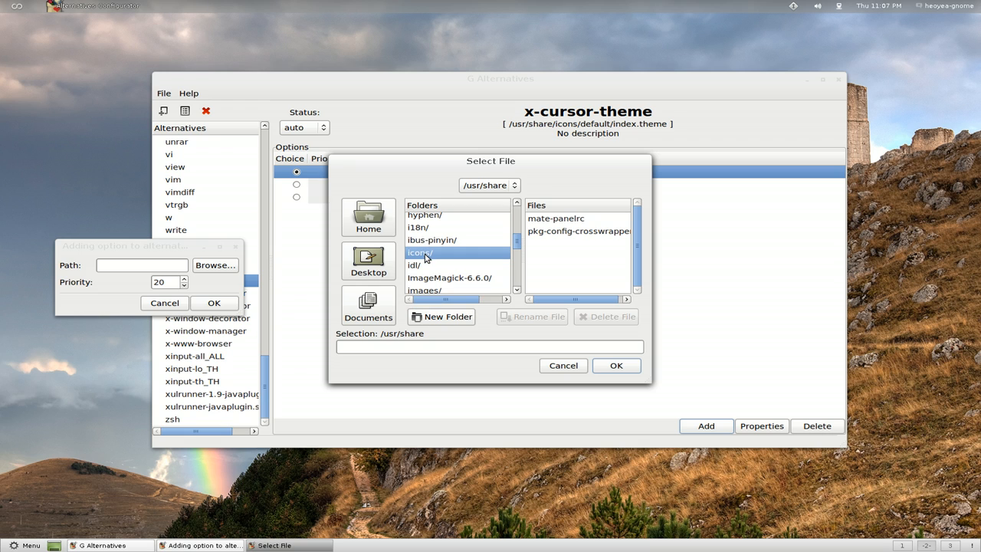
double_click(420, 251)
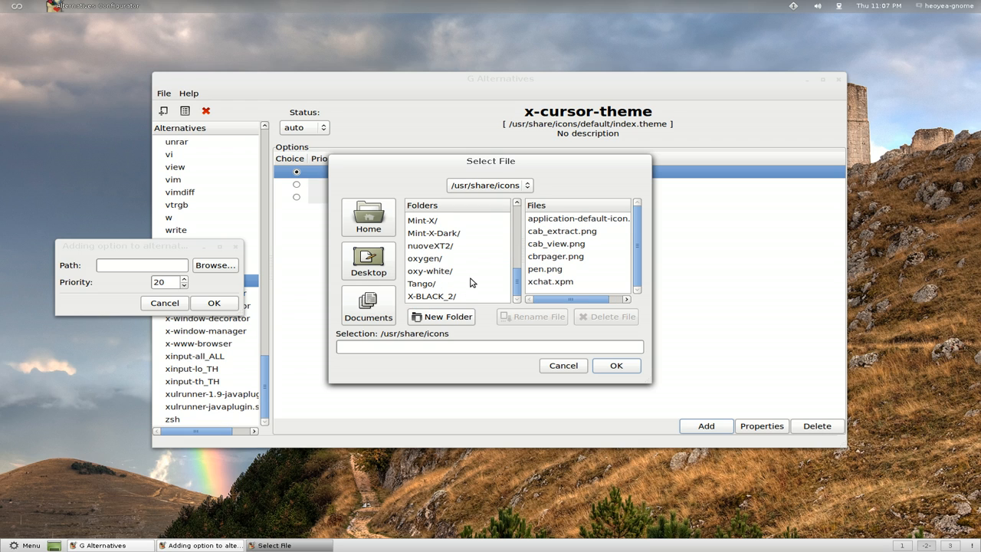
mouse_move(417, 299)
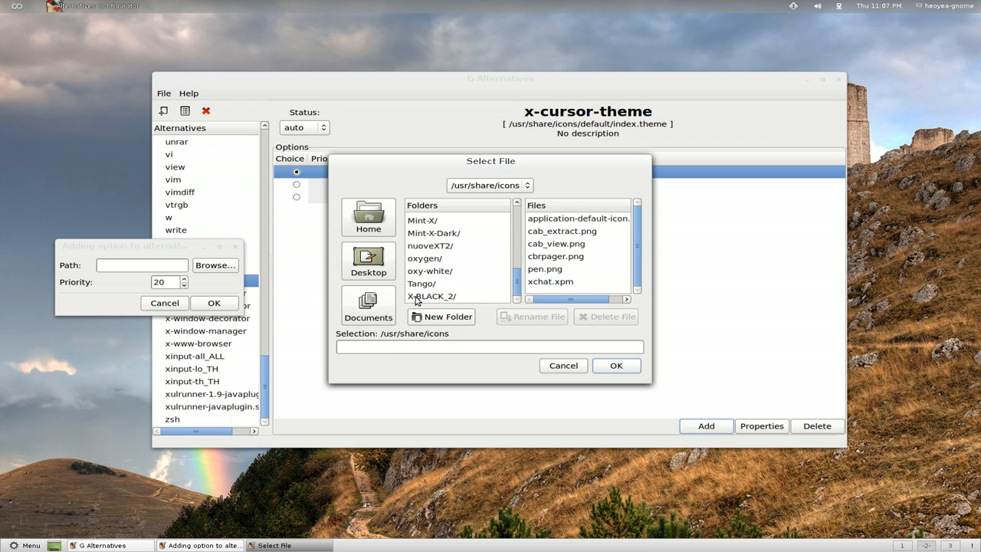
- Choose X-BLACK_2's cursor.theme file as the option path with priority 20
click(432, 296)
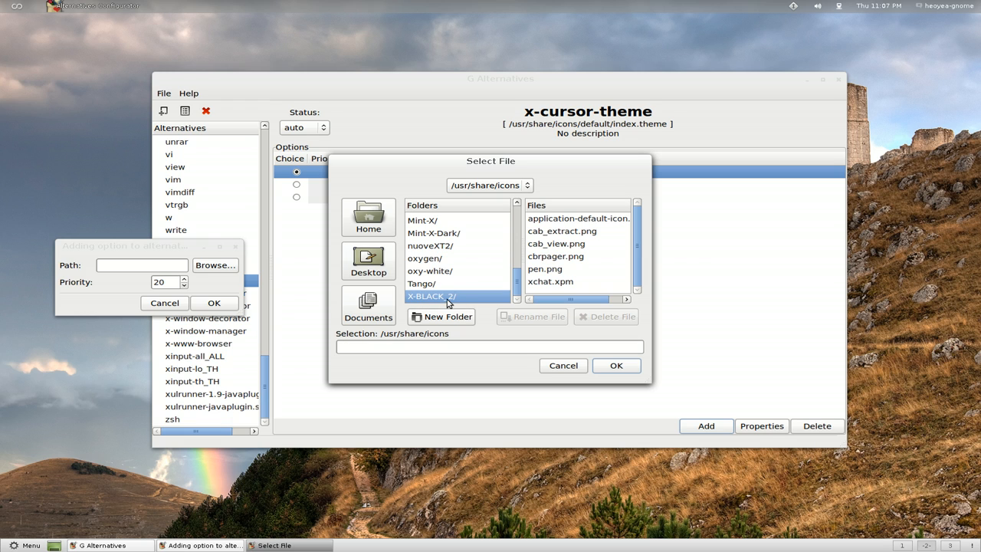
double_click(432, 296)
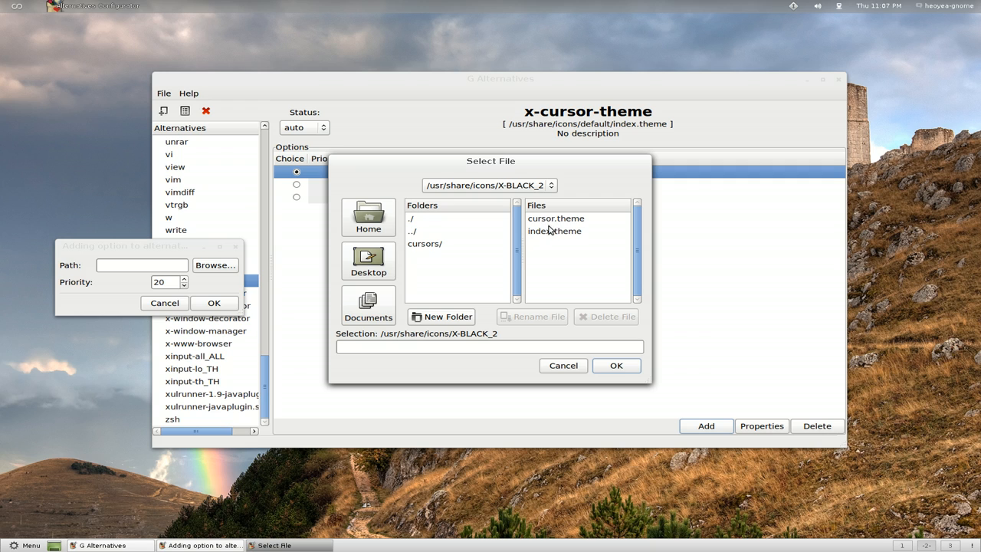
click(555, 218)
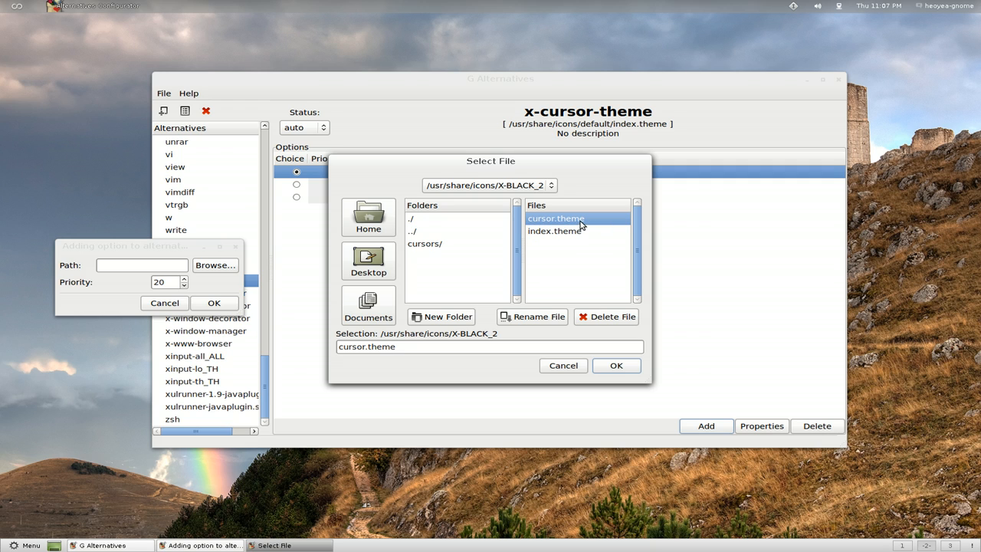
mouse_move(616, 365)
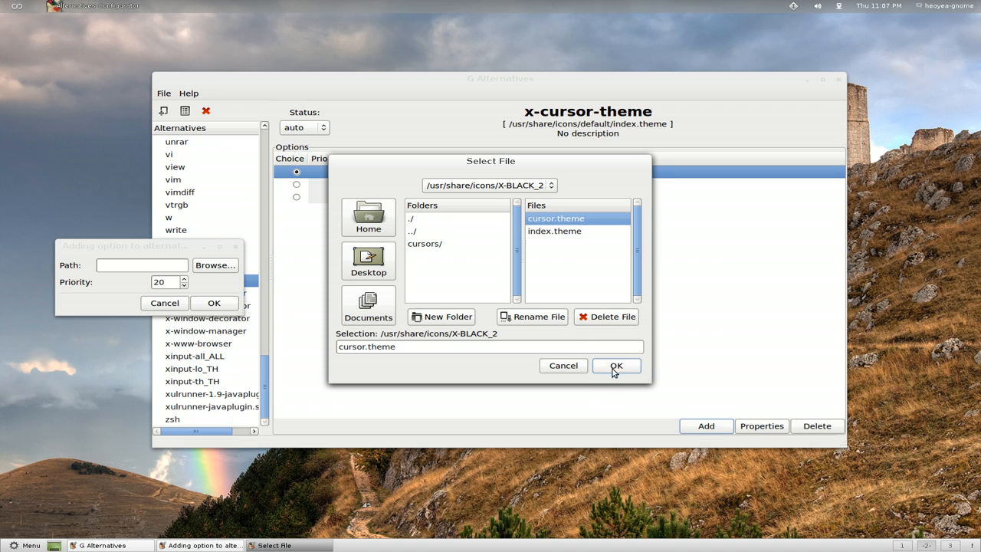
click(616, 365)
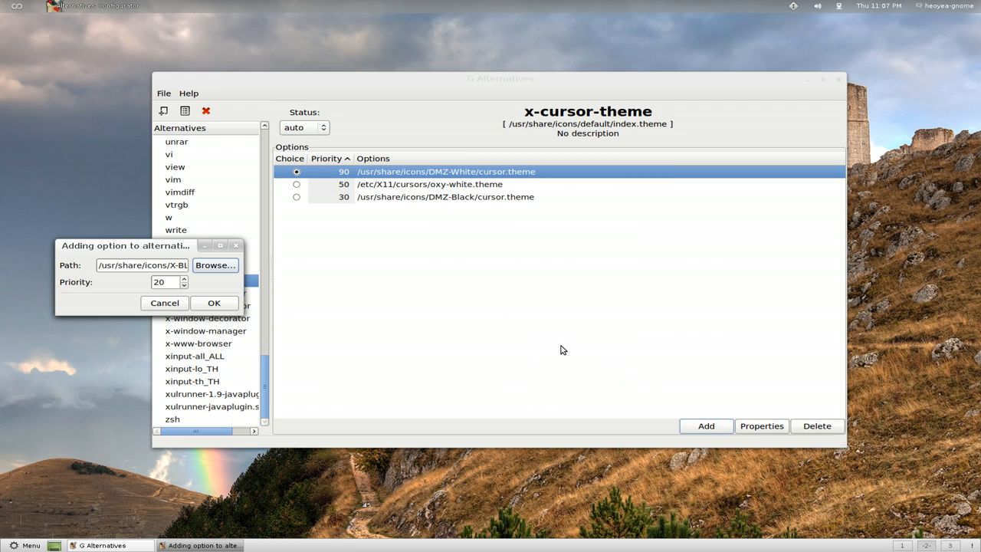
- Add the option, make X-BLACK_2 the chosen cursor theme and close G Alternatives
click(215, 304)
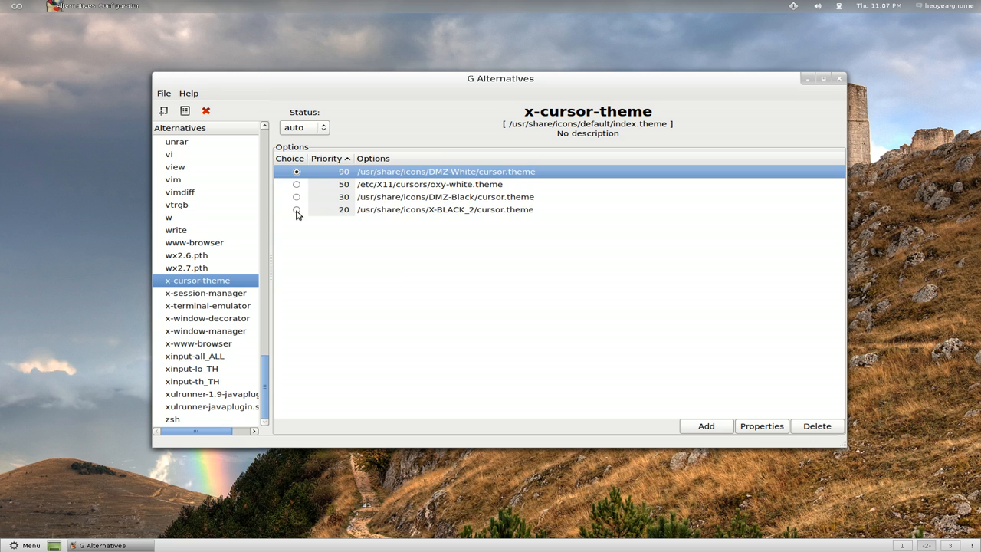
click(297, 209)
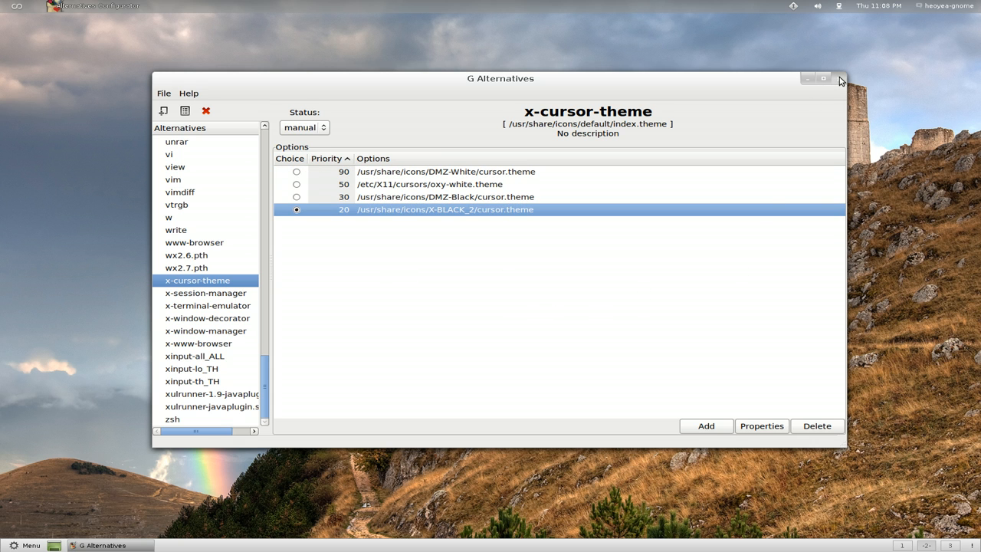
click(840, 79)
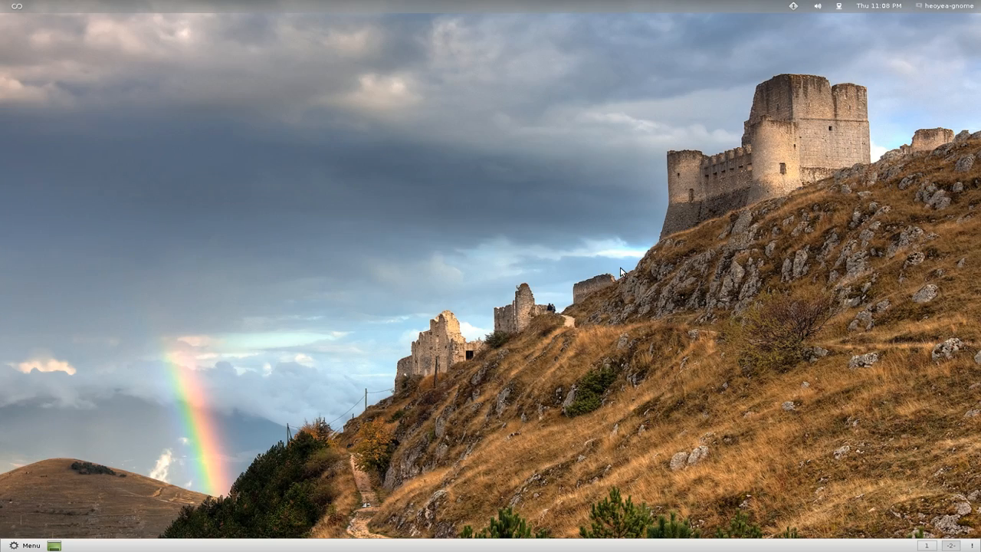
mouse_move(521, 254)
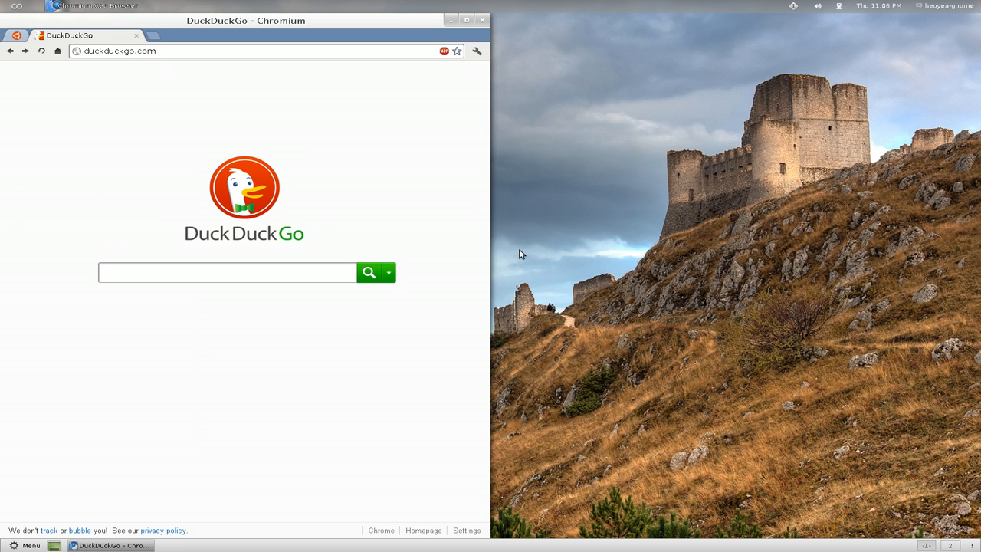
mouse_move(269, 242)
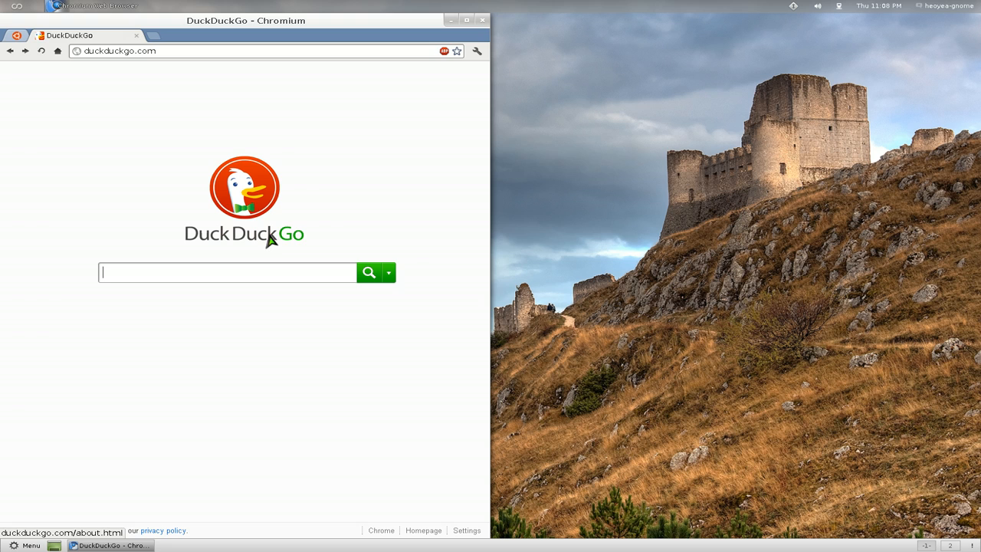
mouse_move(264, 245)
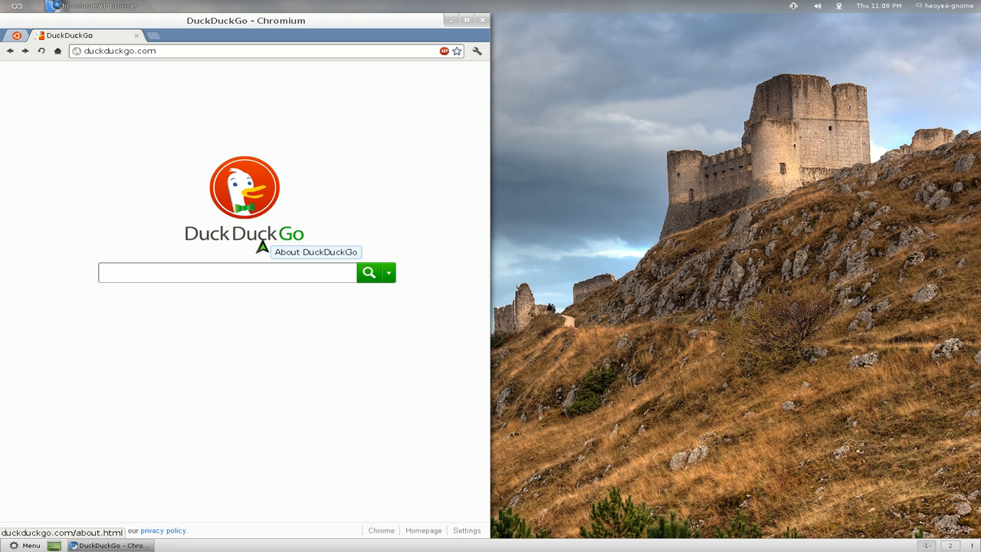
mouse_move(597, 230)
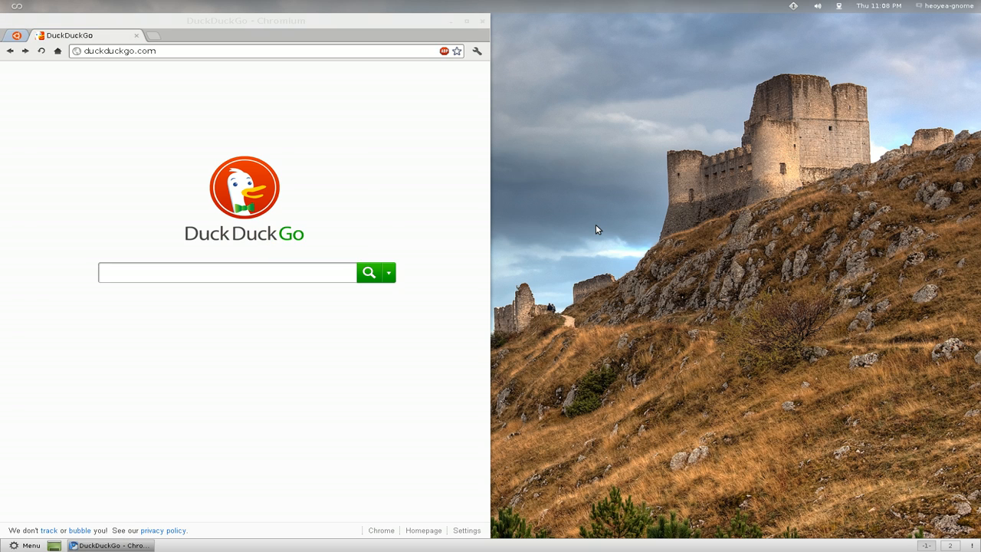
mouse_move(318, 233)
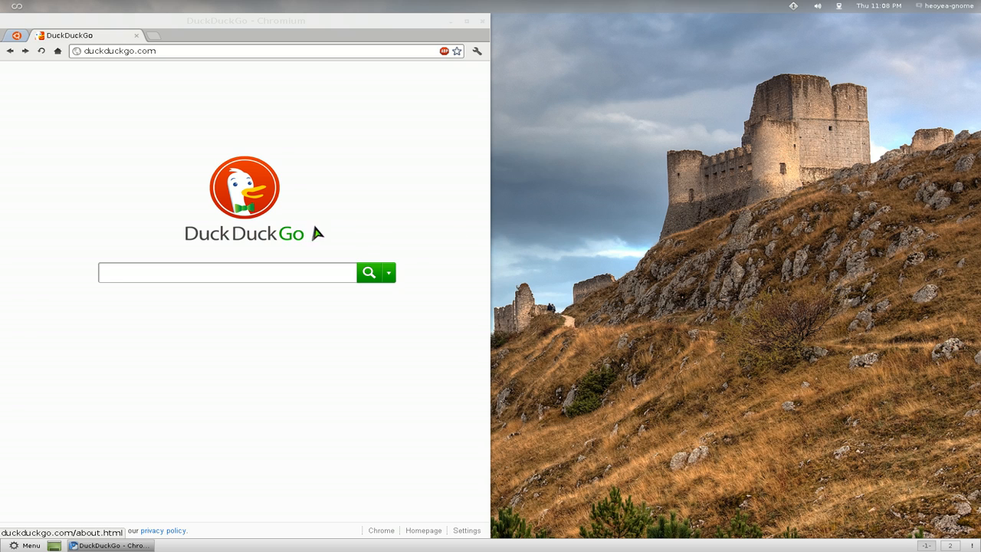
mouse_move(558, 229)
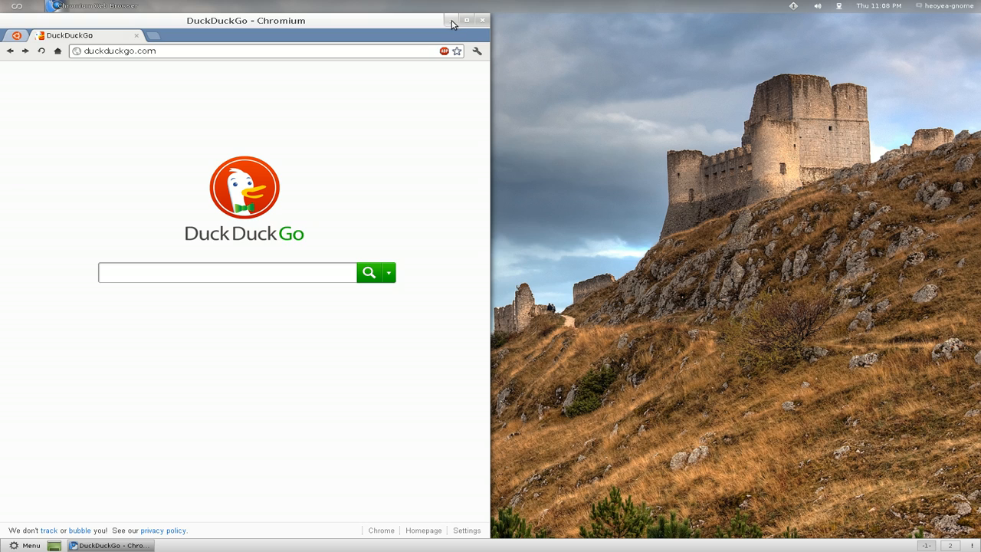
mouse_move(451, 22)
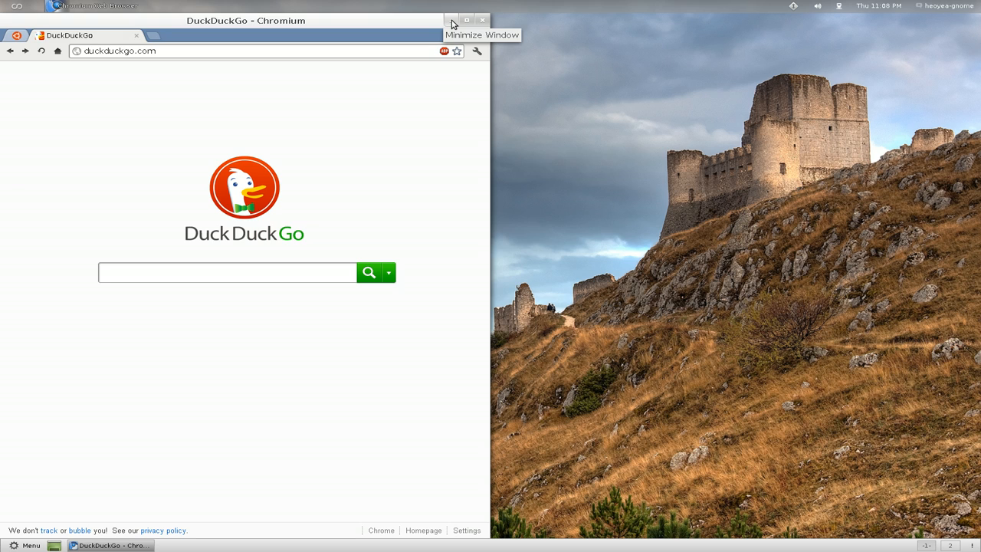
- Minimize the Chromium DuckDuckGo window
click(453, 21)
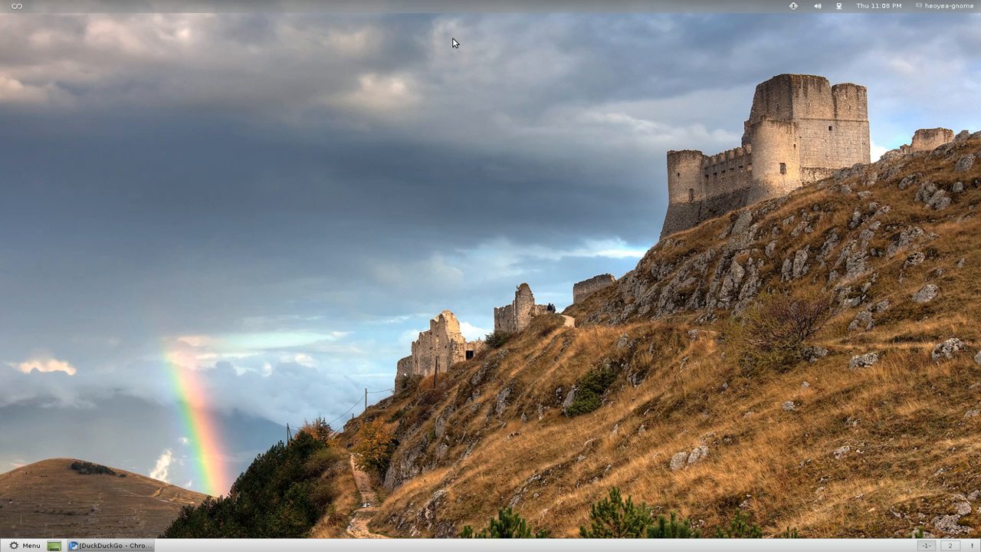